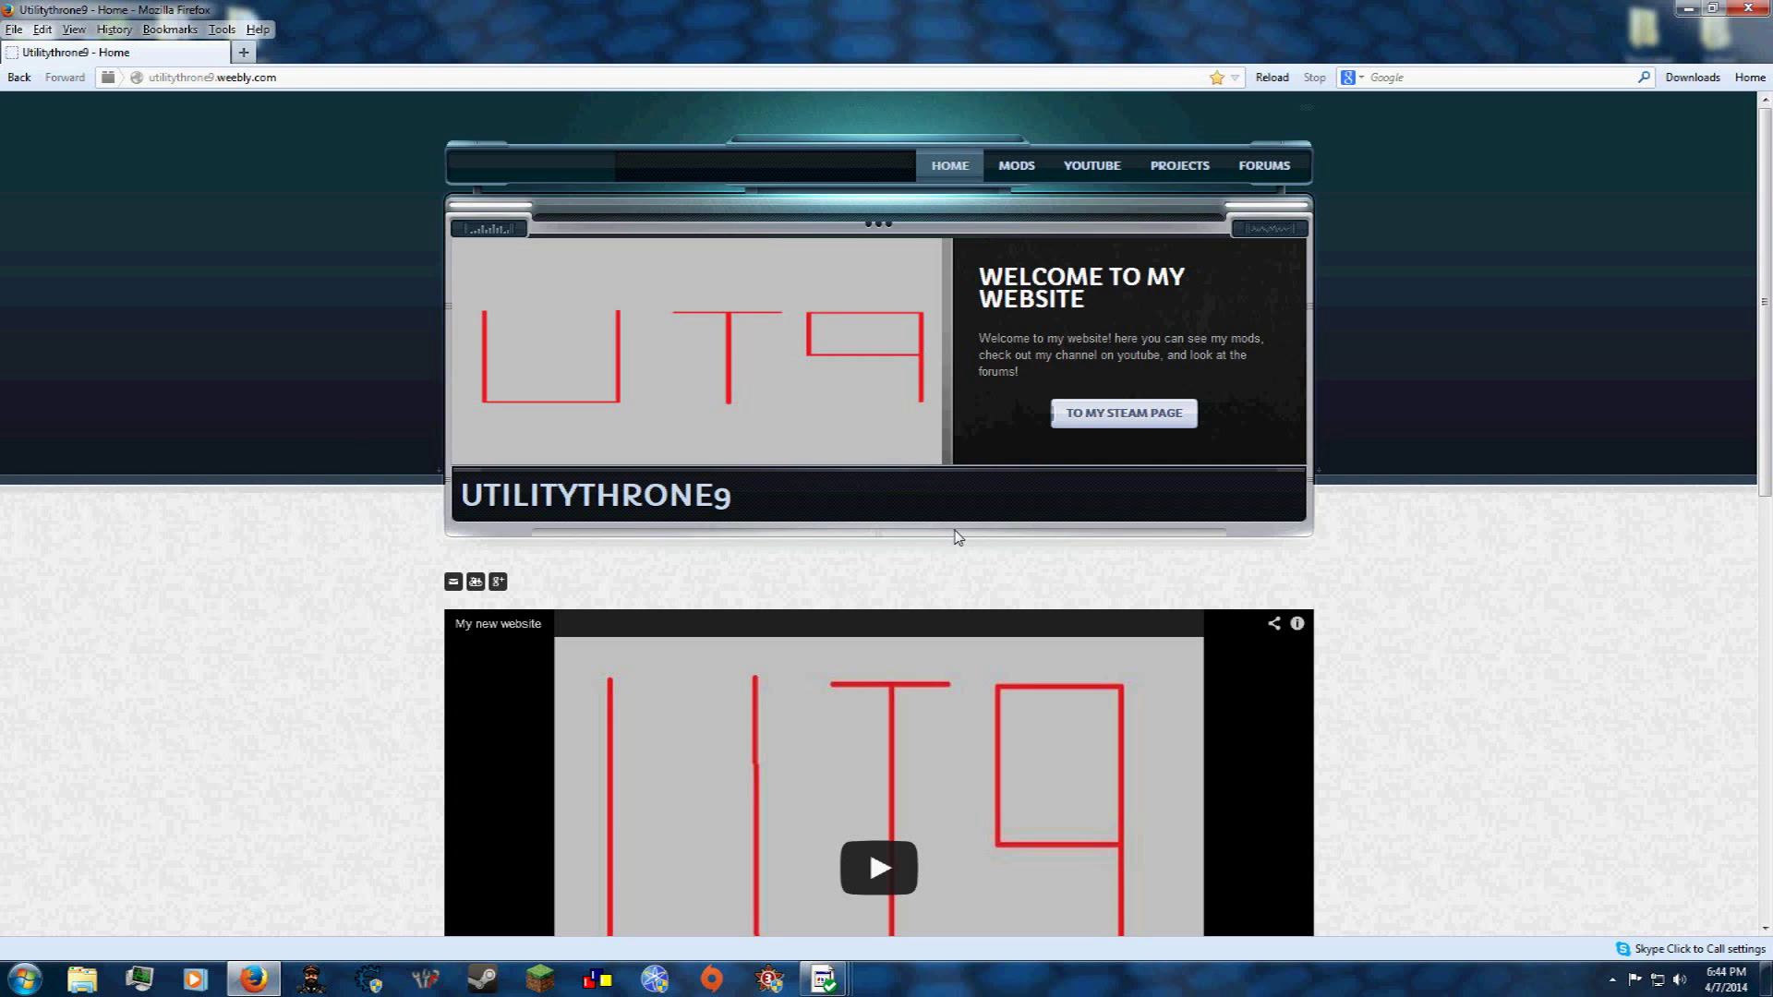
pyautogui.moveTo(1037, 401)
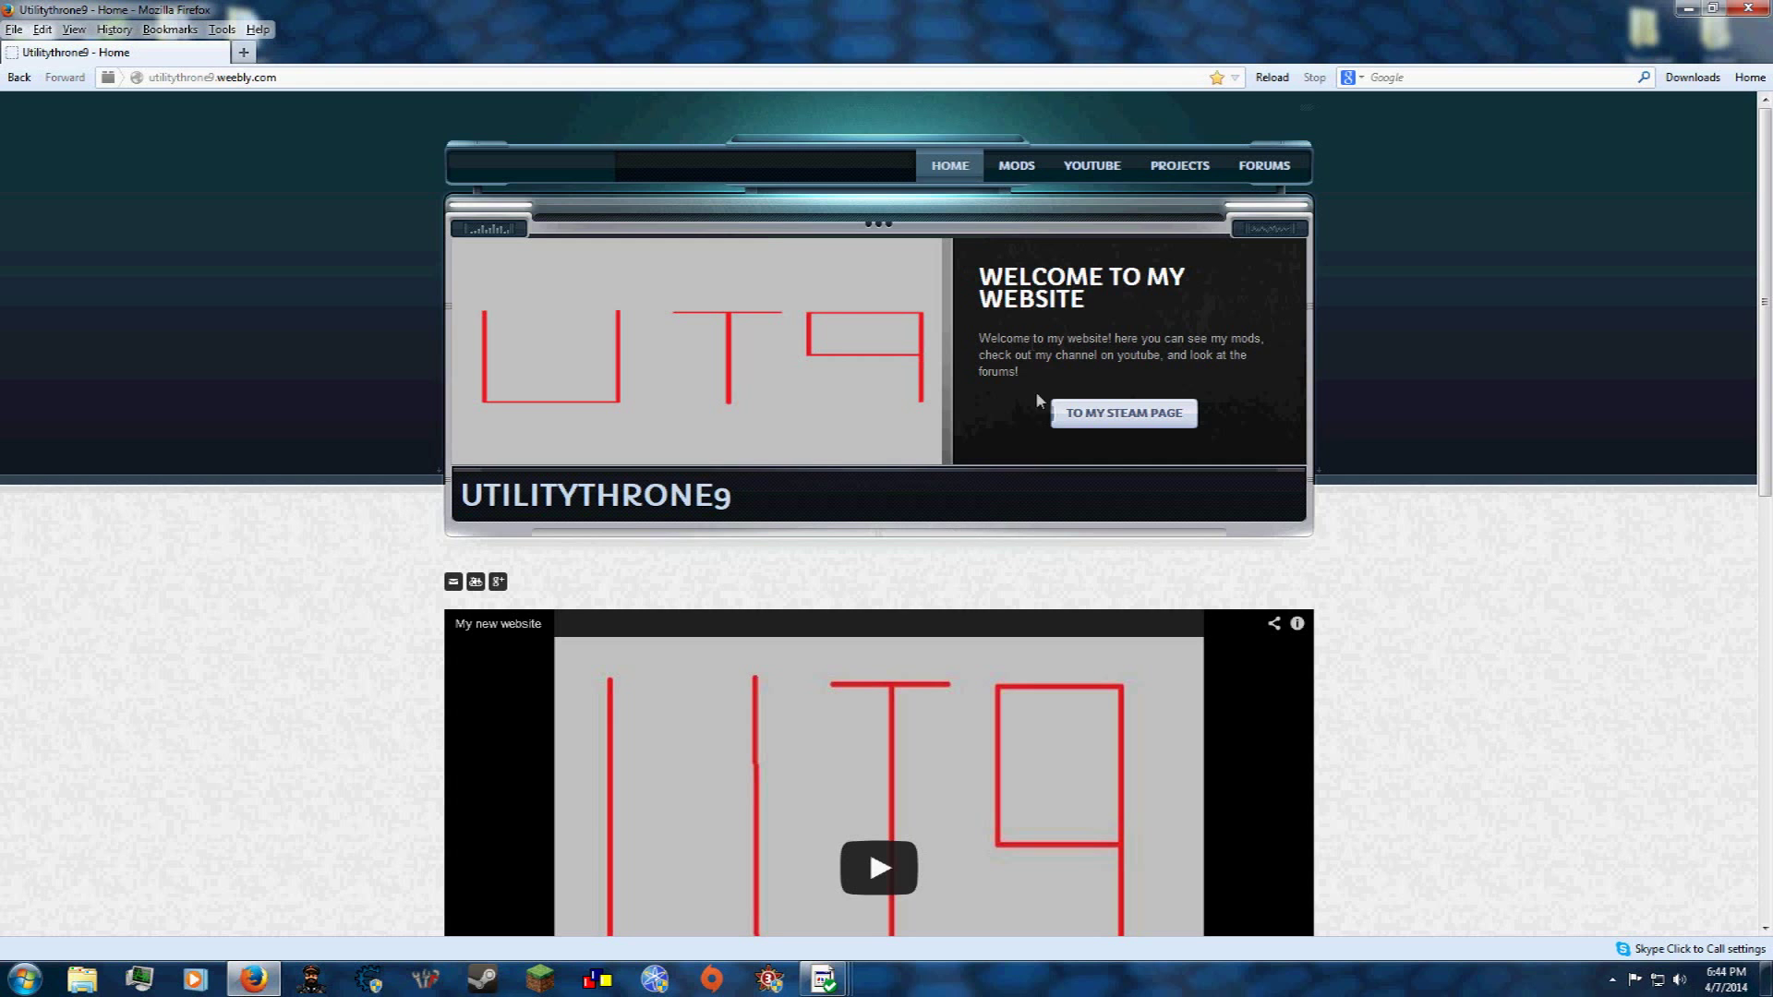
# - Go to the site's Mods page and bring the Supreme Ruler 1936 mods section into view
pyautogui.click(1013, 165)
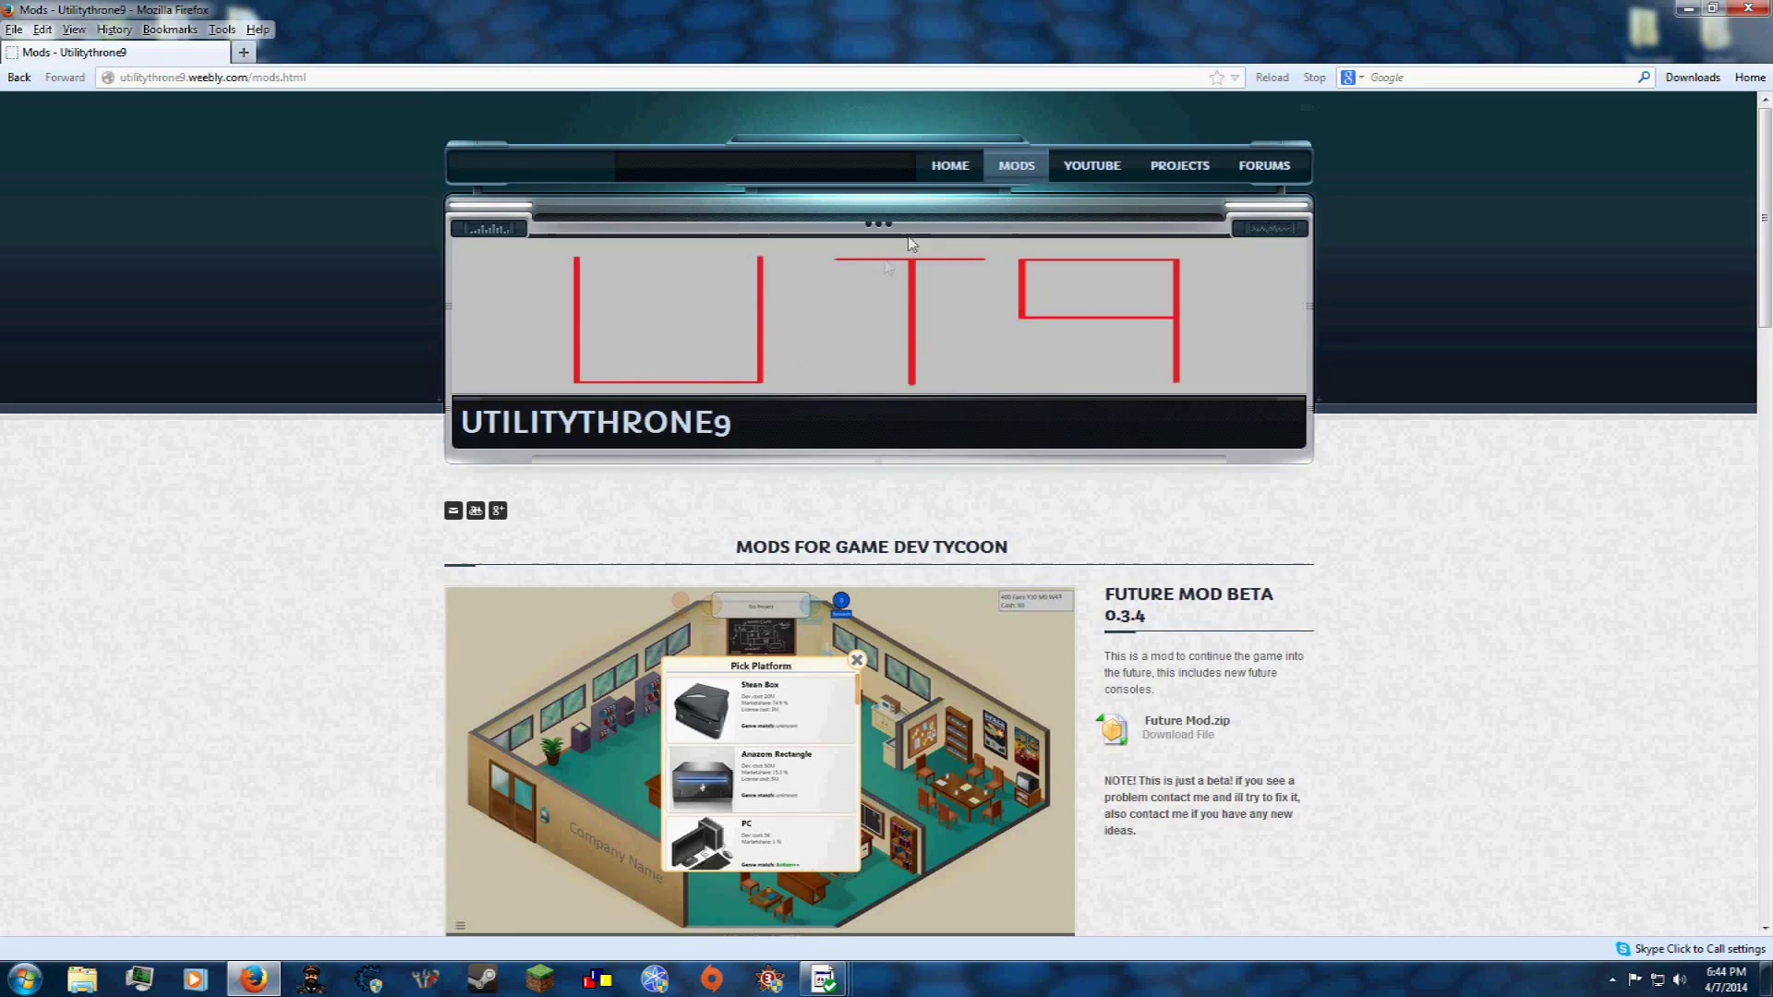
pyautogui.scroll(-3)
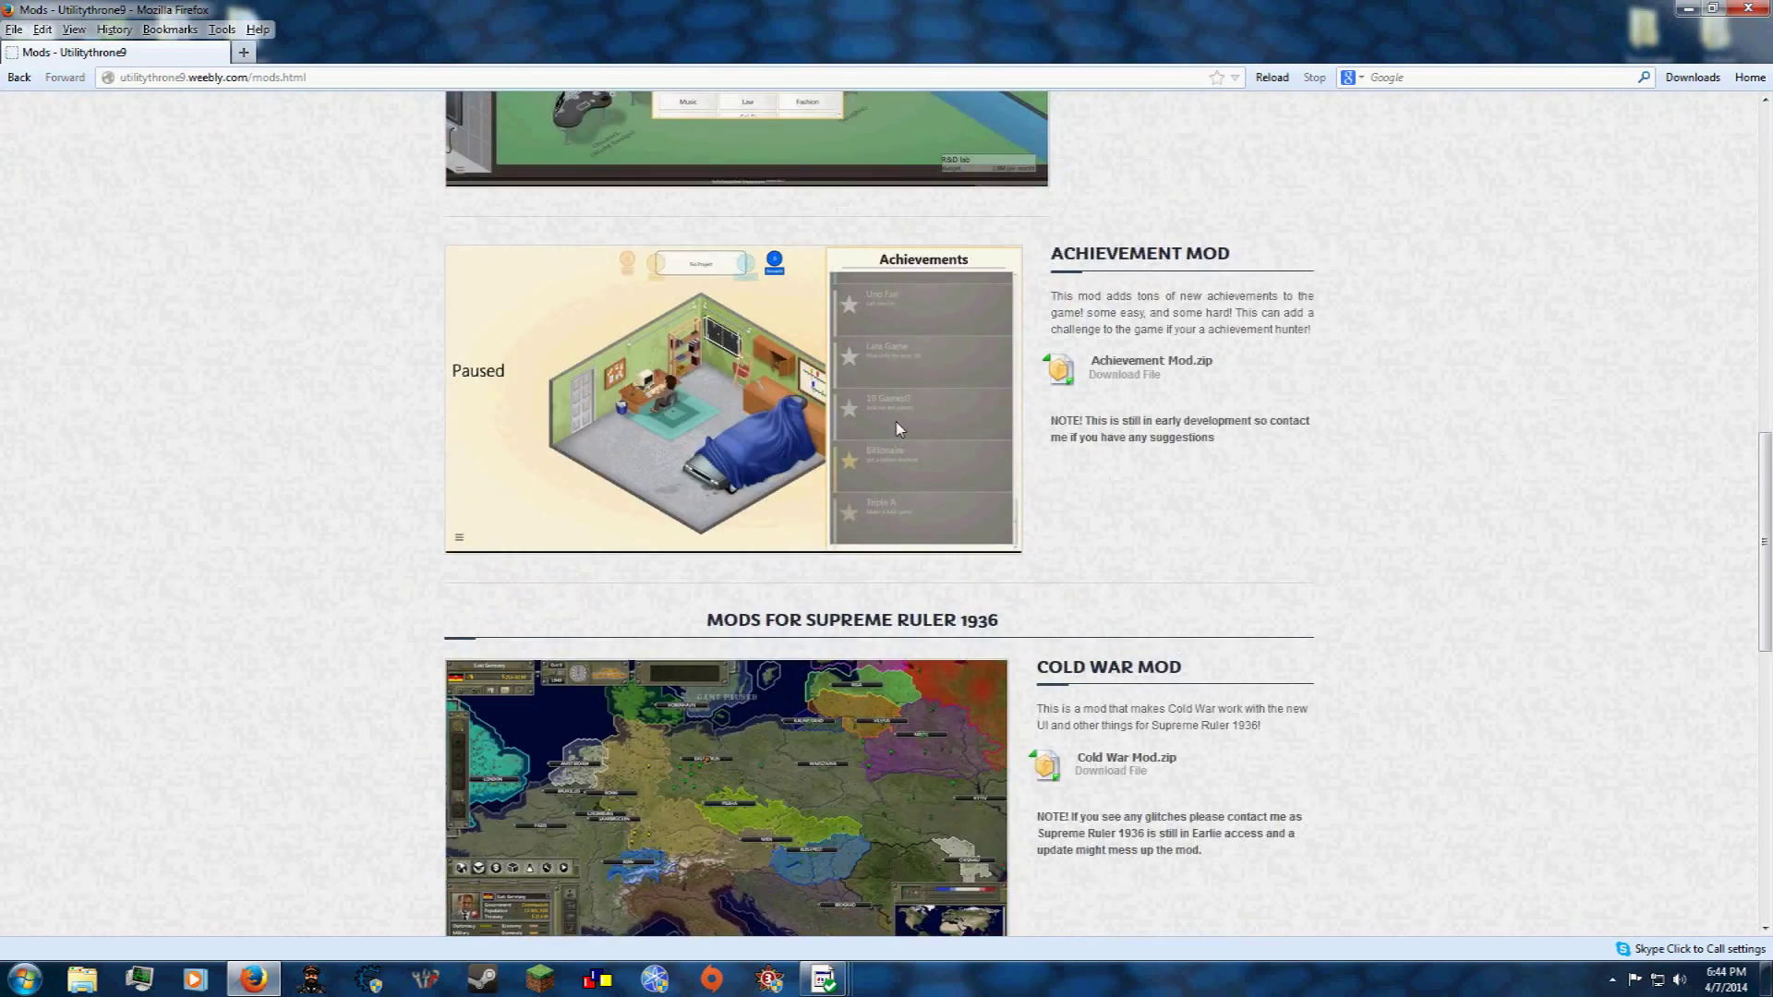
pyautogui.scroll(-3)
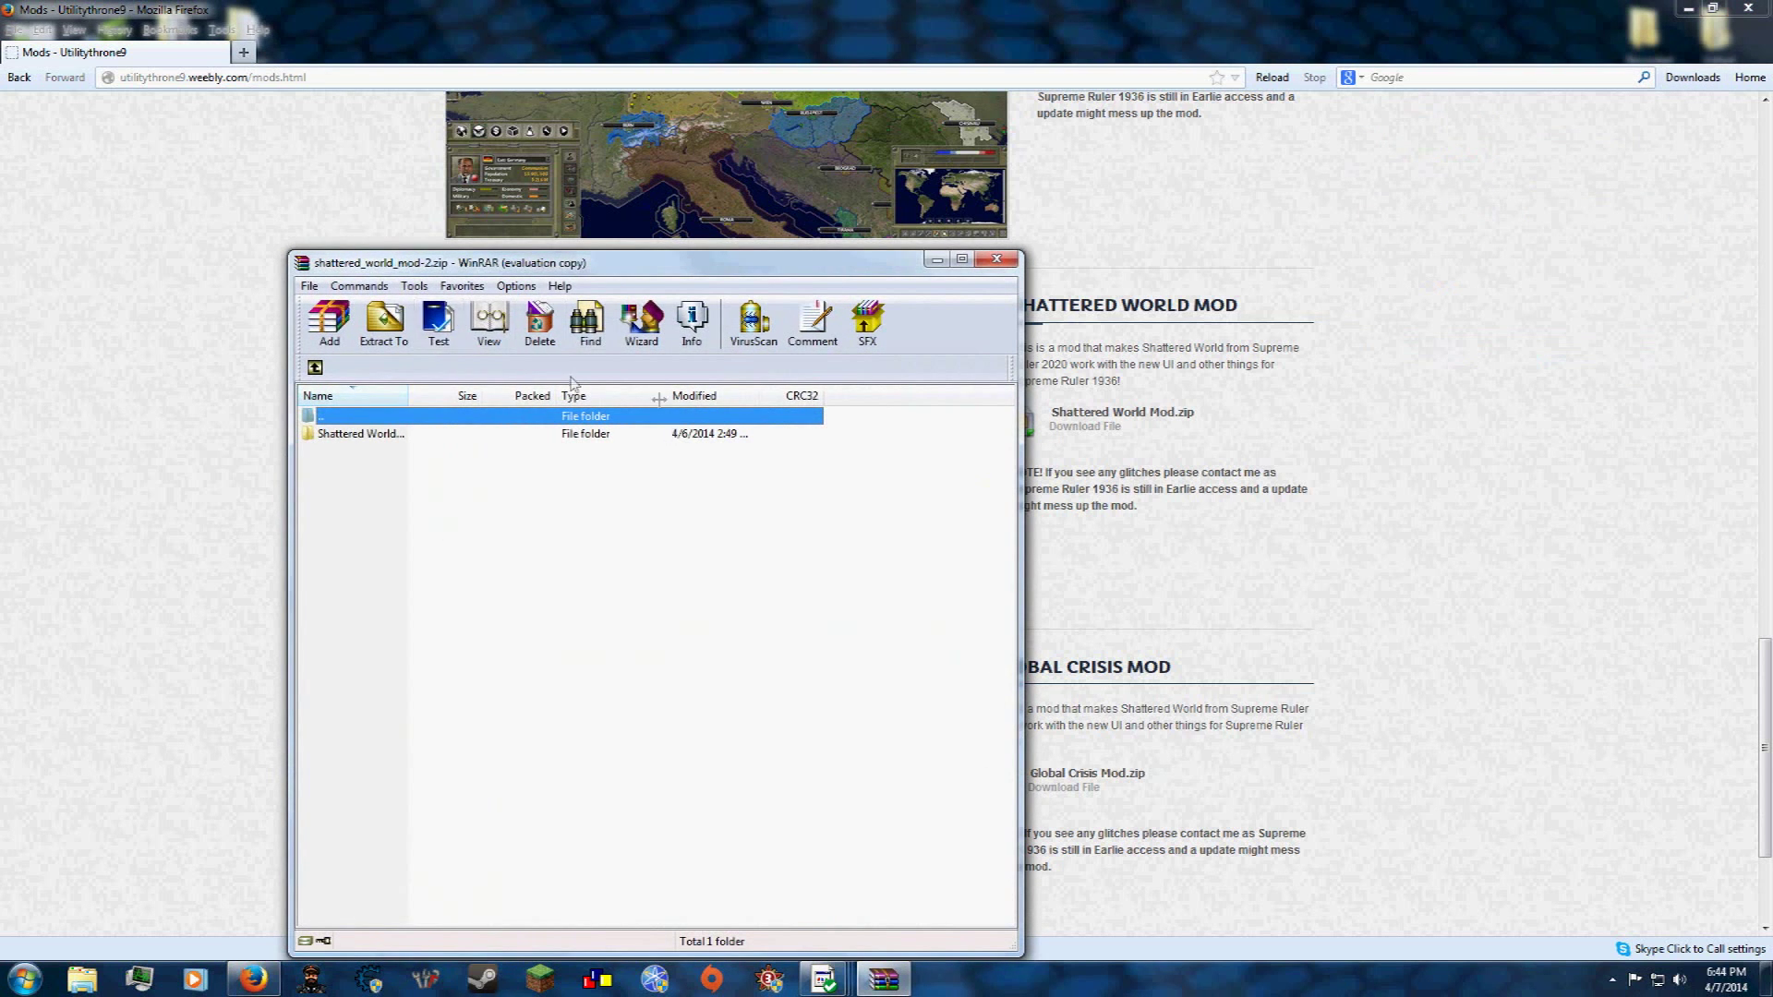
pyautogui.moveTo(713, 506)
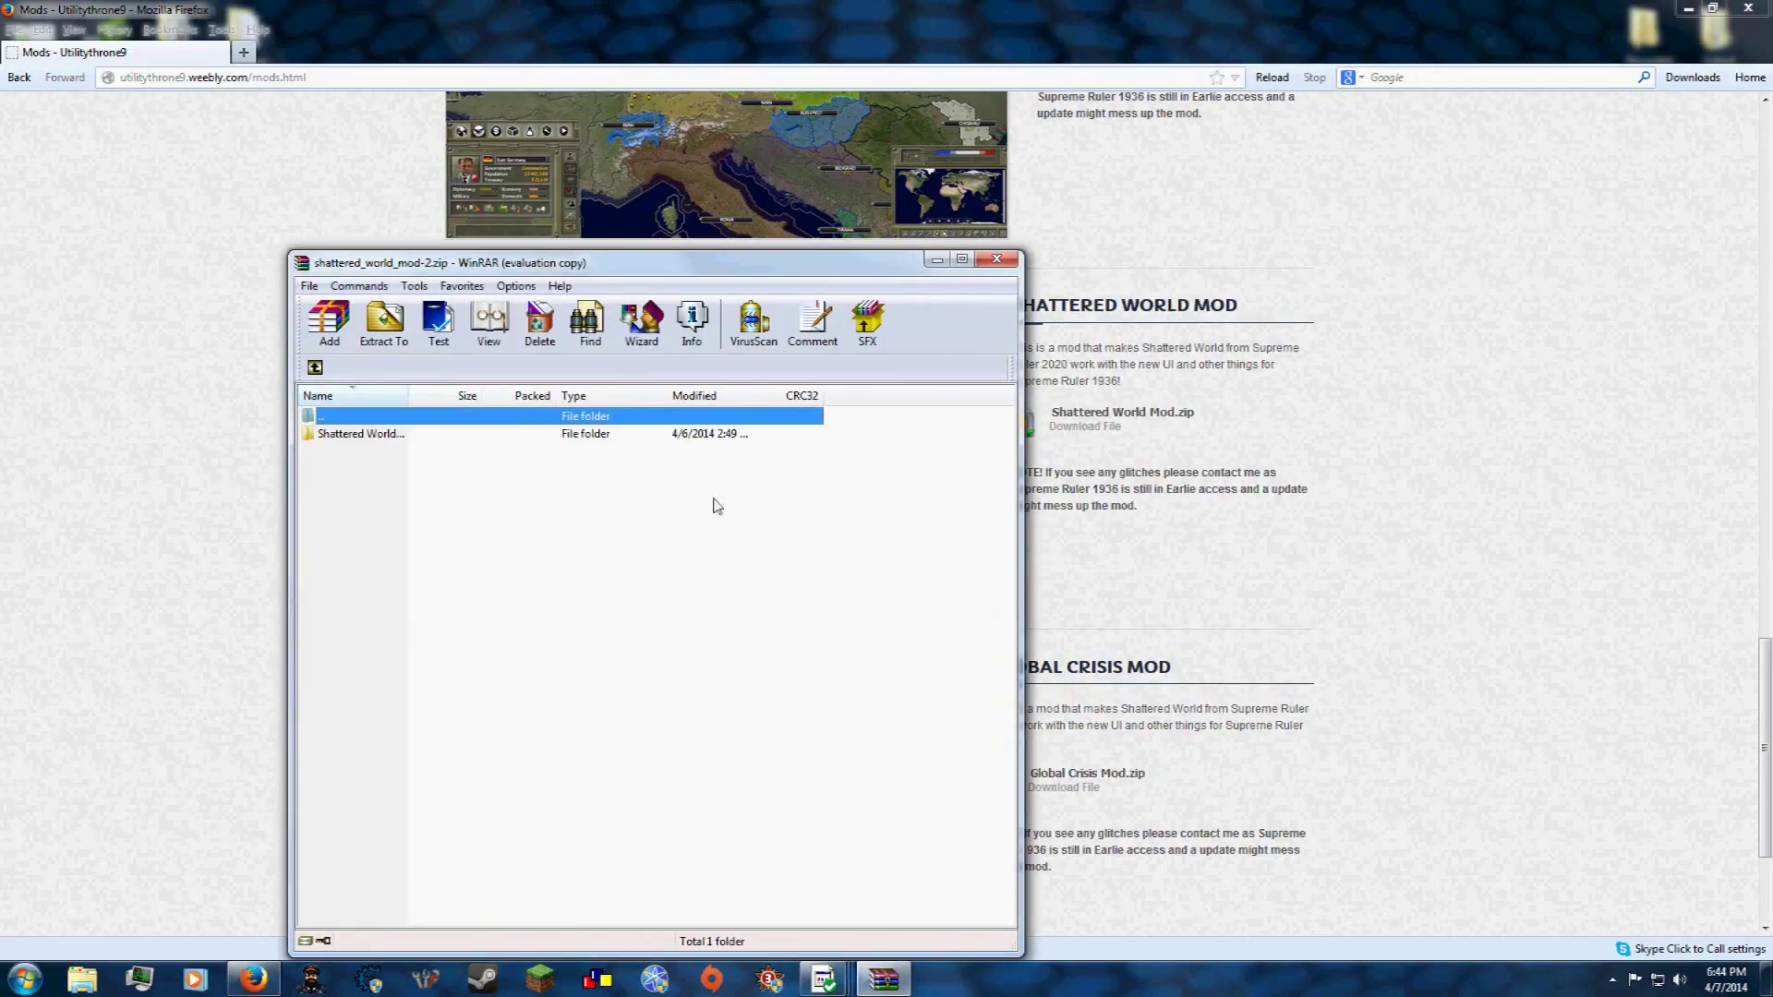
pyautogui.moveTo(488, 321)
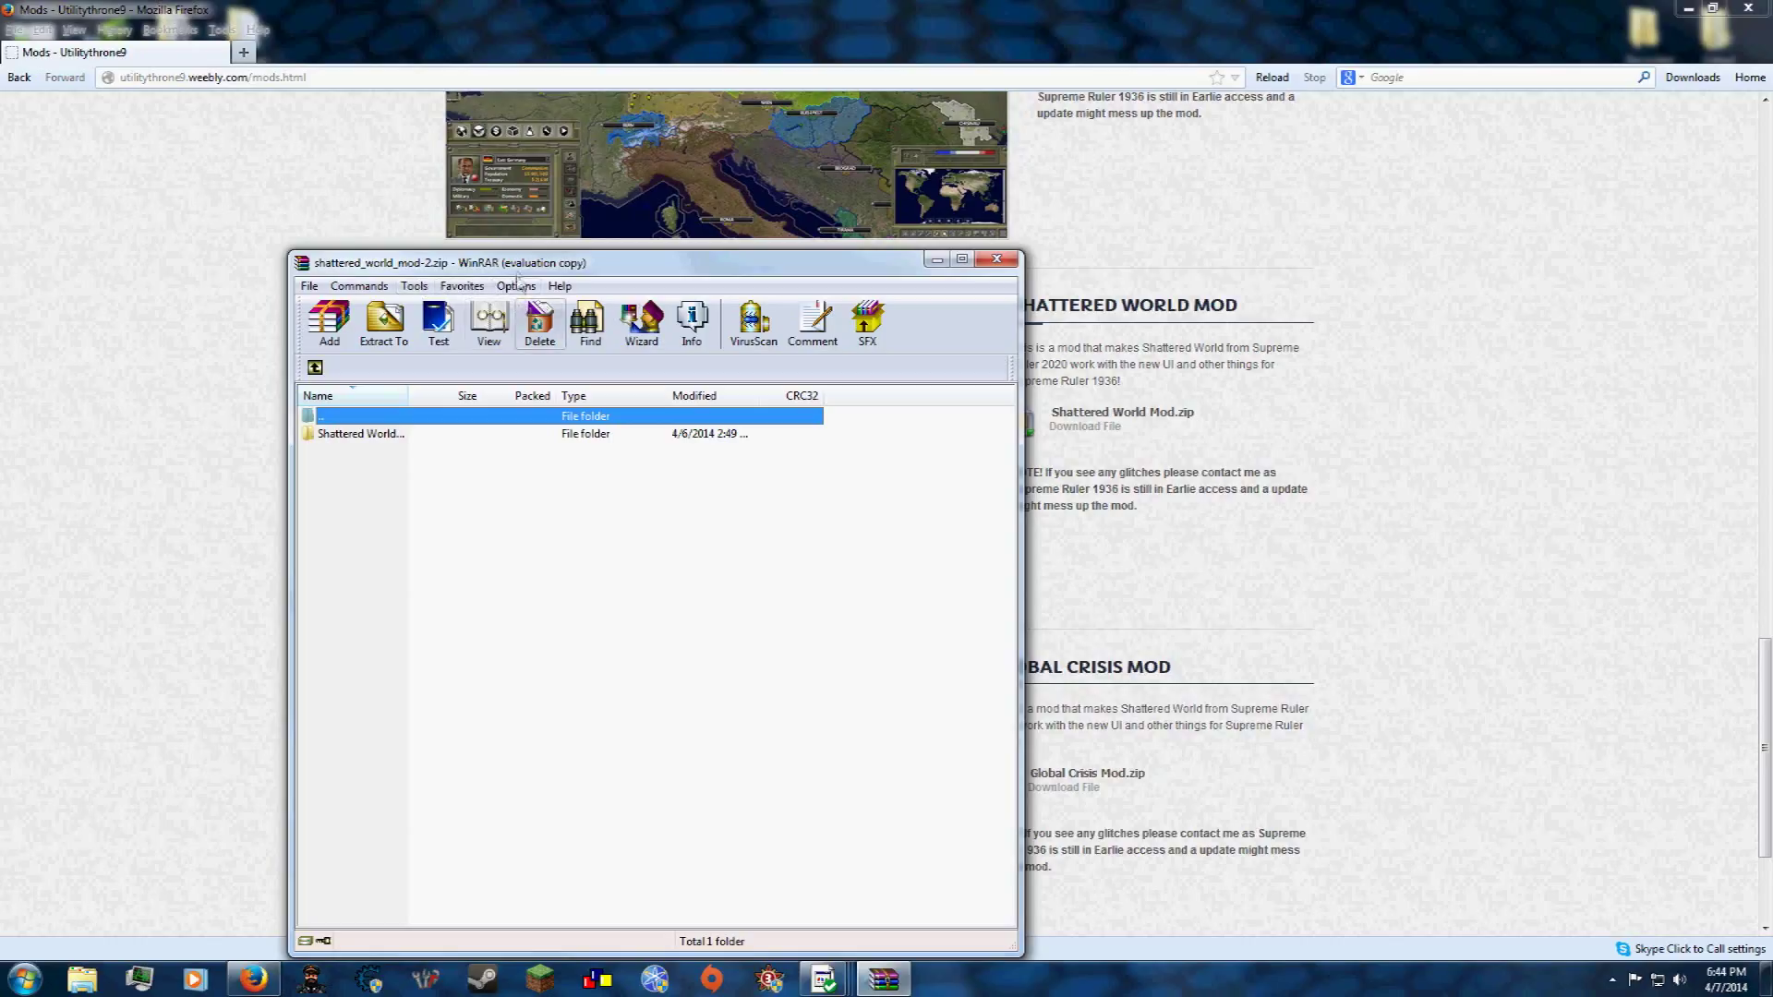
pyautogui.moveTo(650, 639)
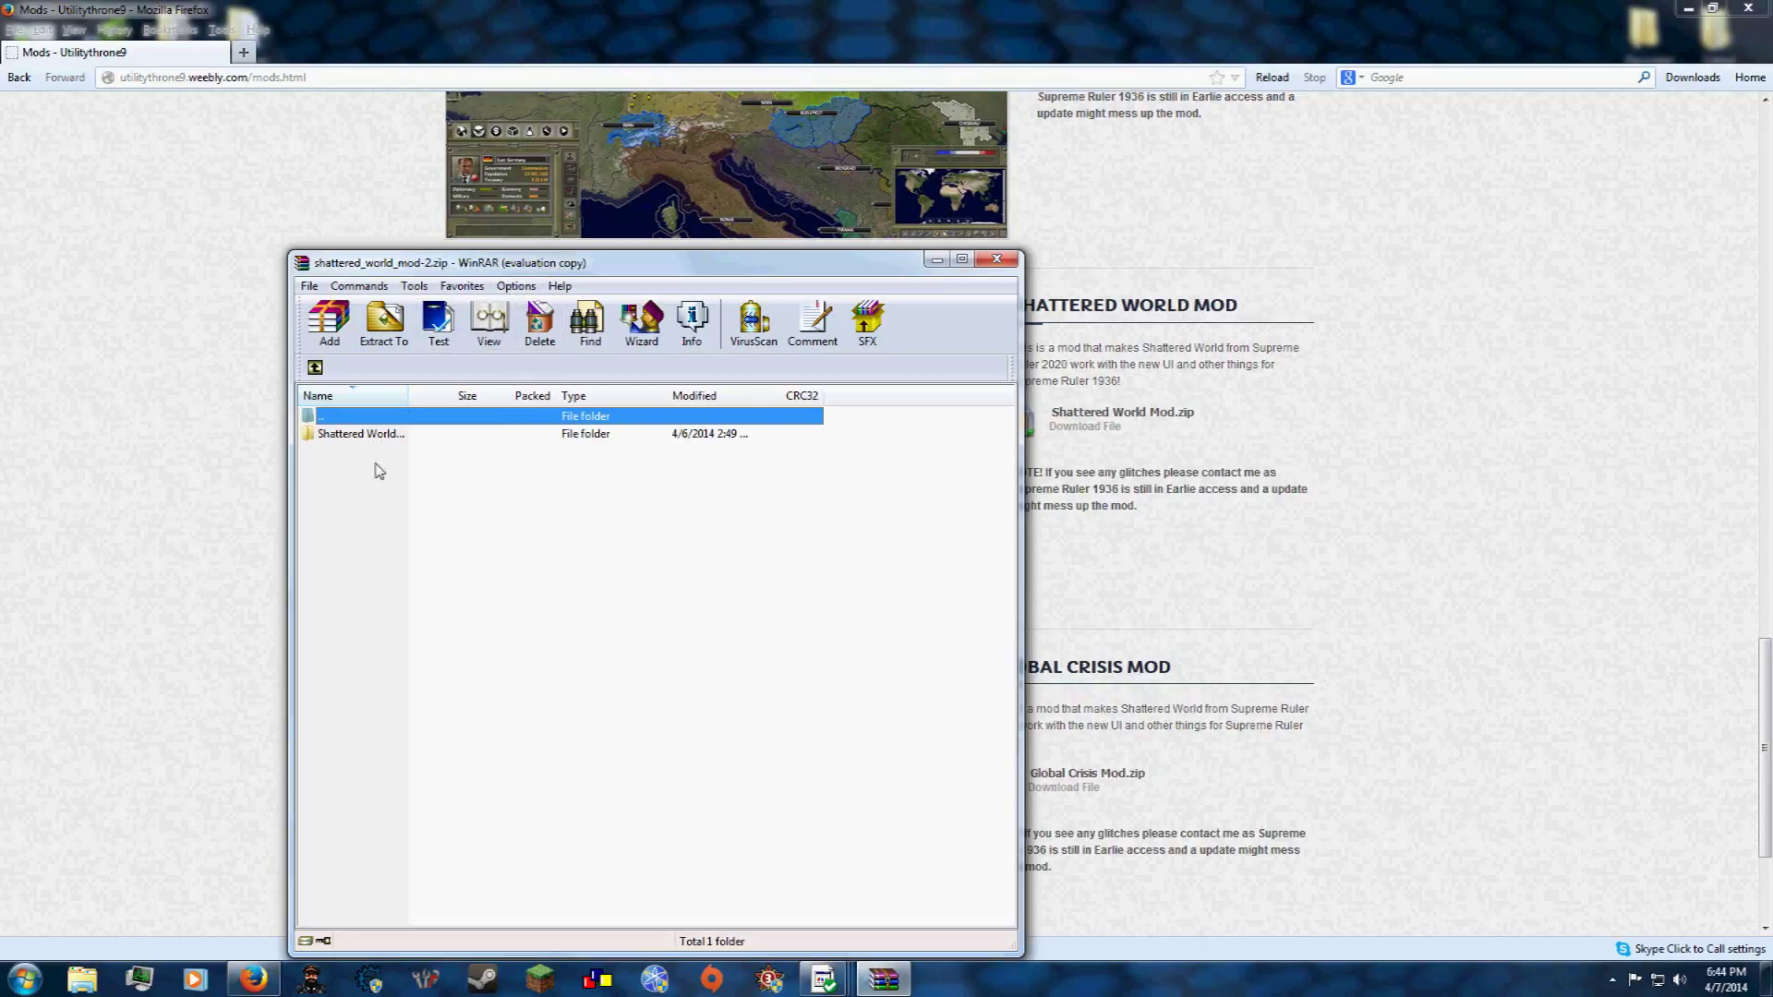
# - Enter the Shattered World folder in the archive and select its five mod subfolders
pyautogui.doubleClick(360, 432)
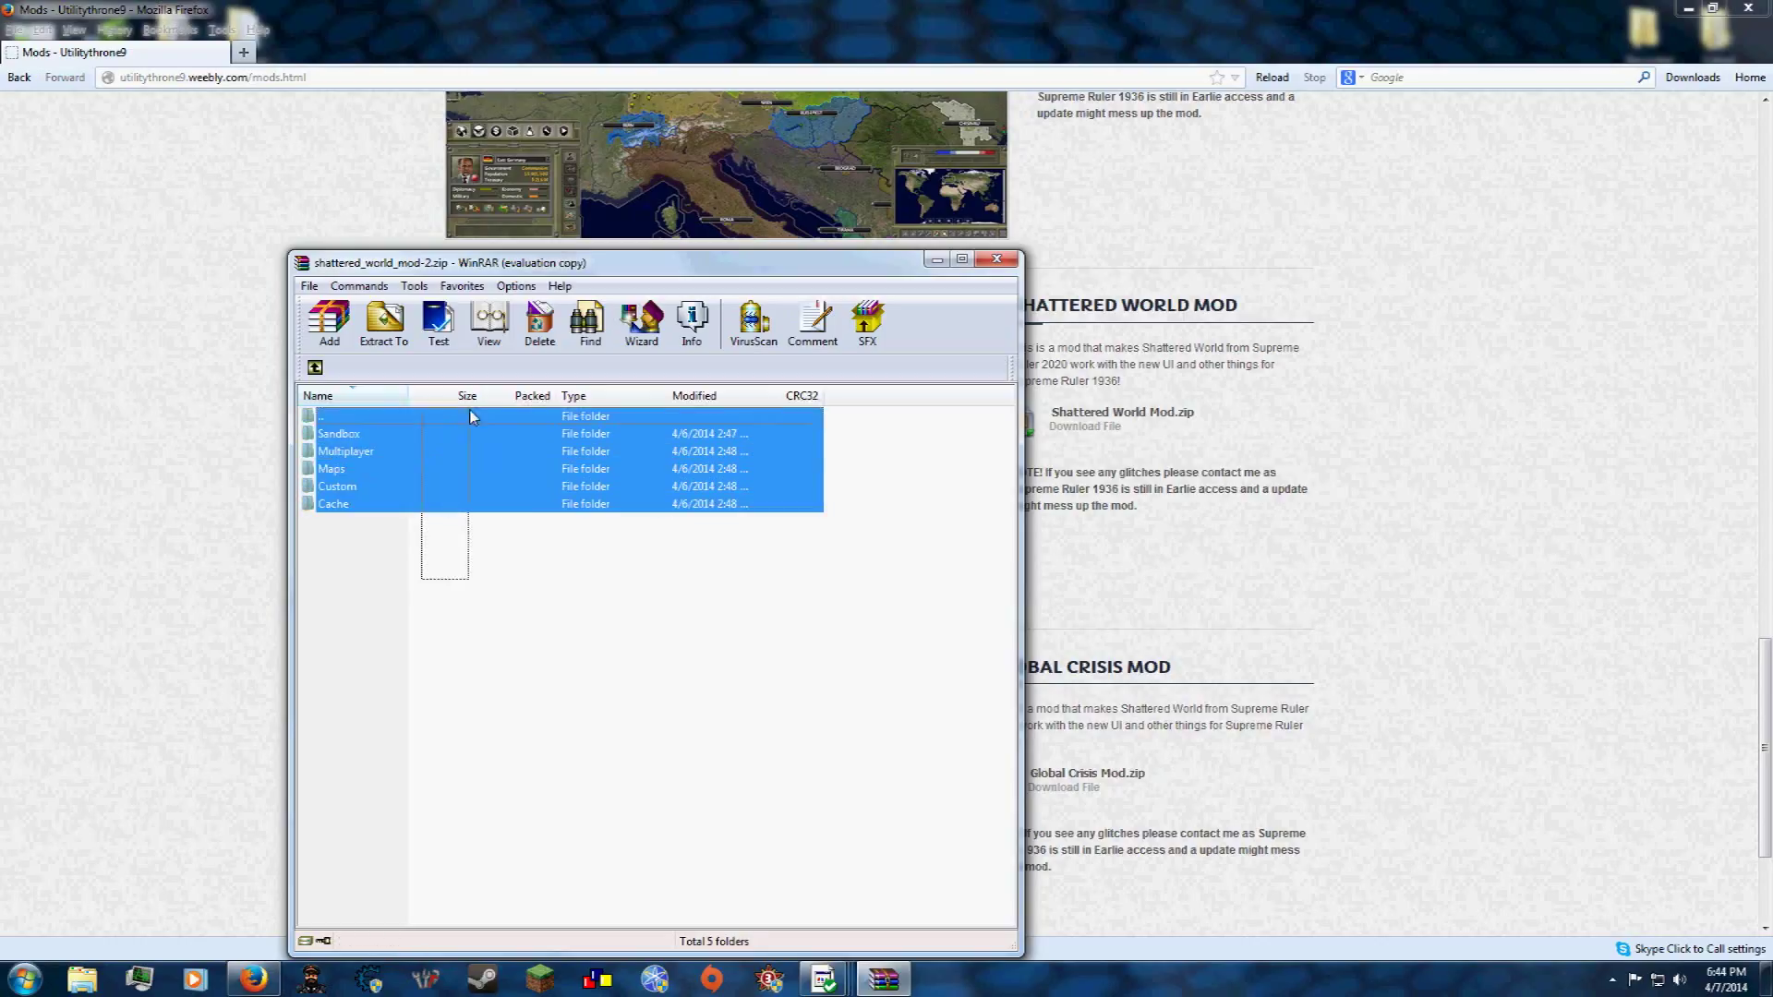
pyautogui.click(506, 688)
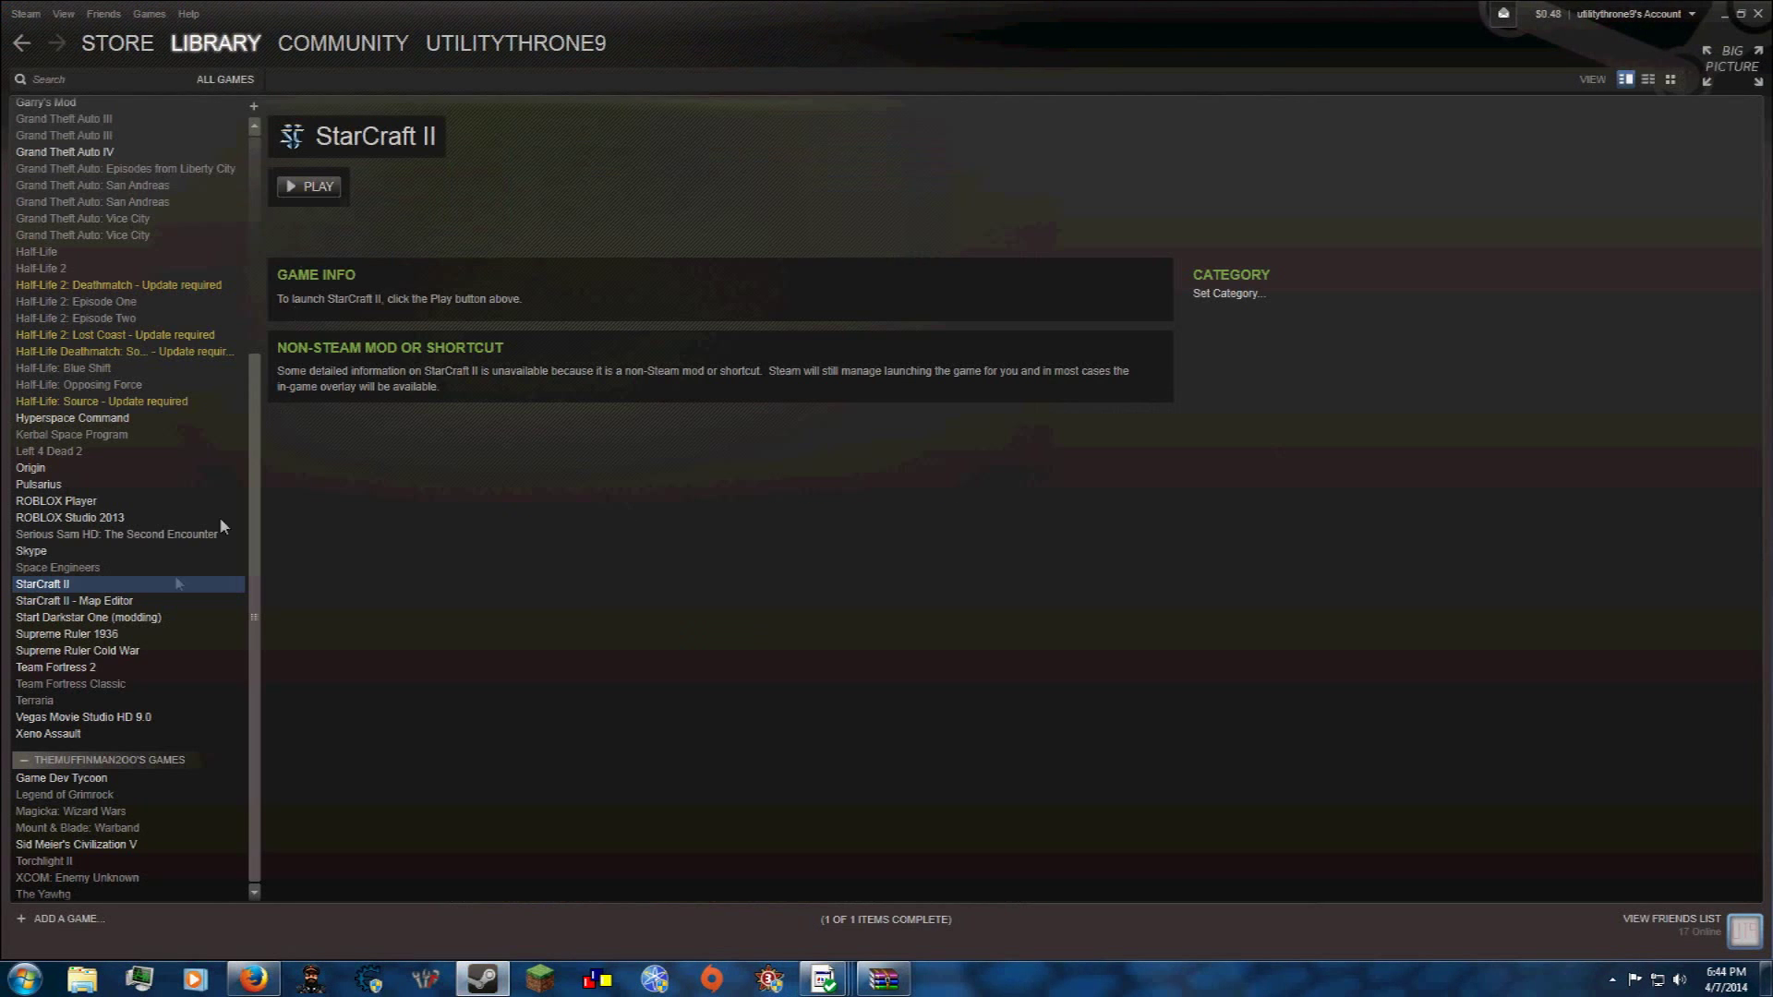
pyautogui.moveTo(132, 645)
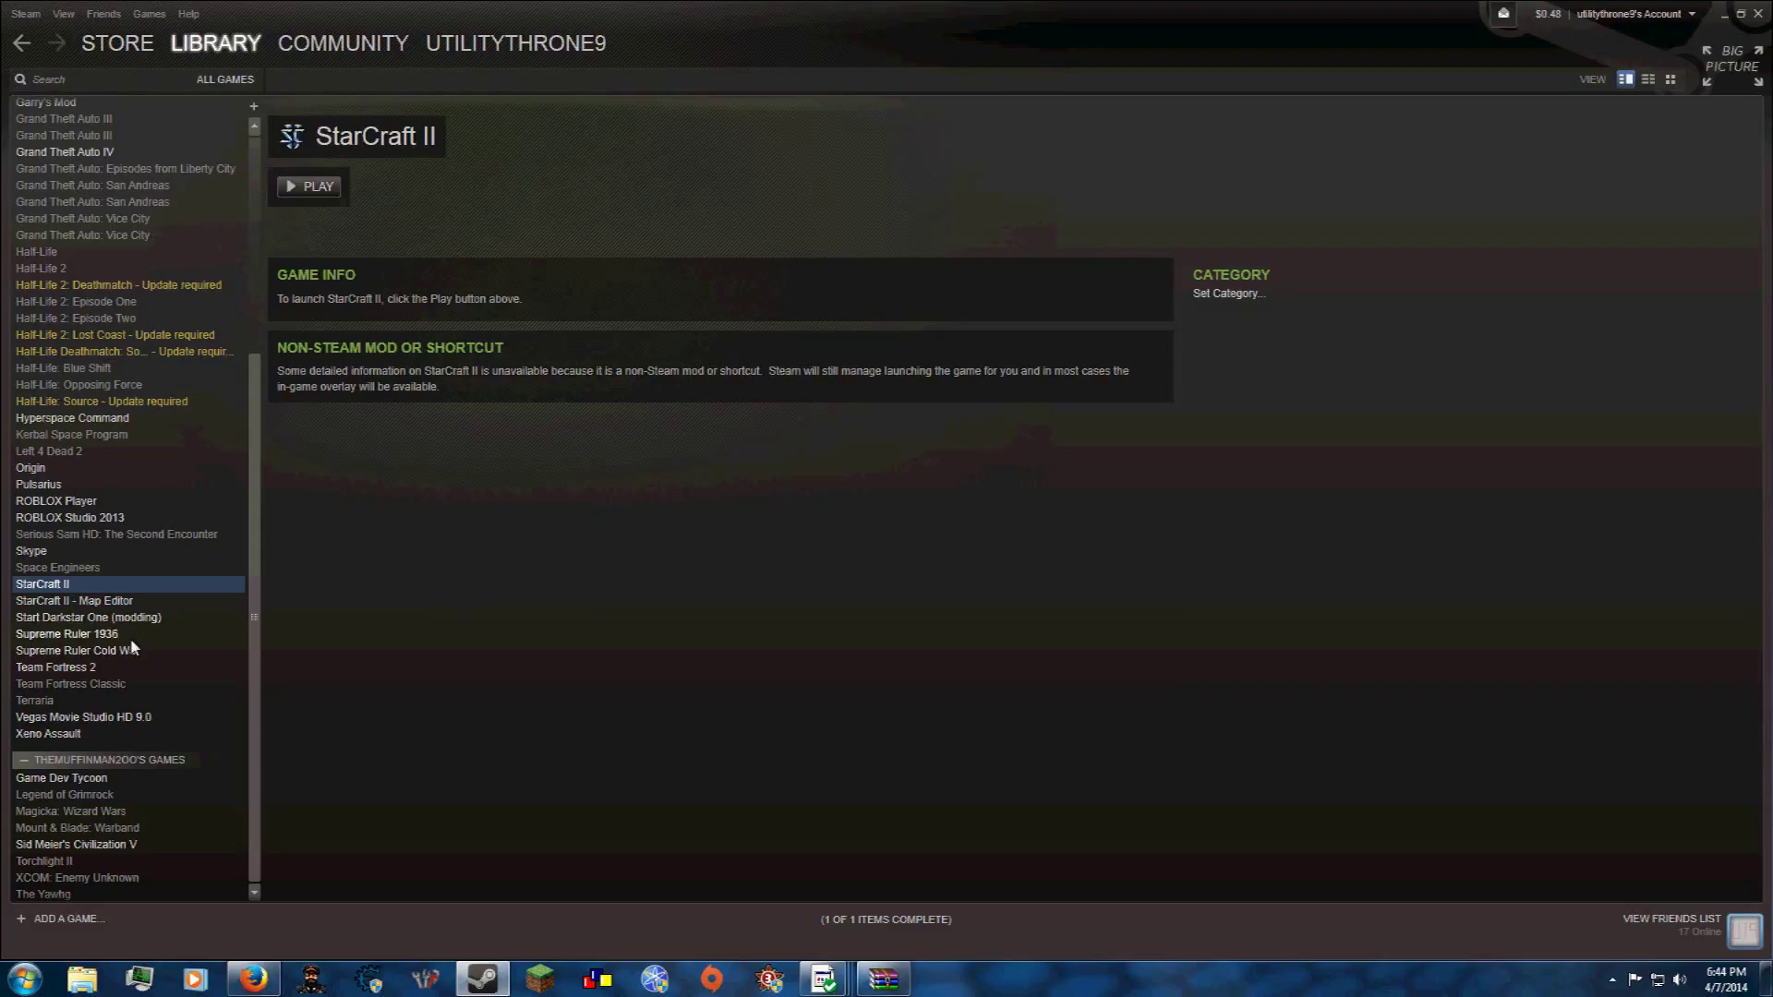
# - Browse Supreme Ruler 1936's local installed files from its Steam library entry
pyautogui.rightClick(67, 634)
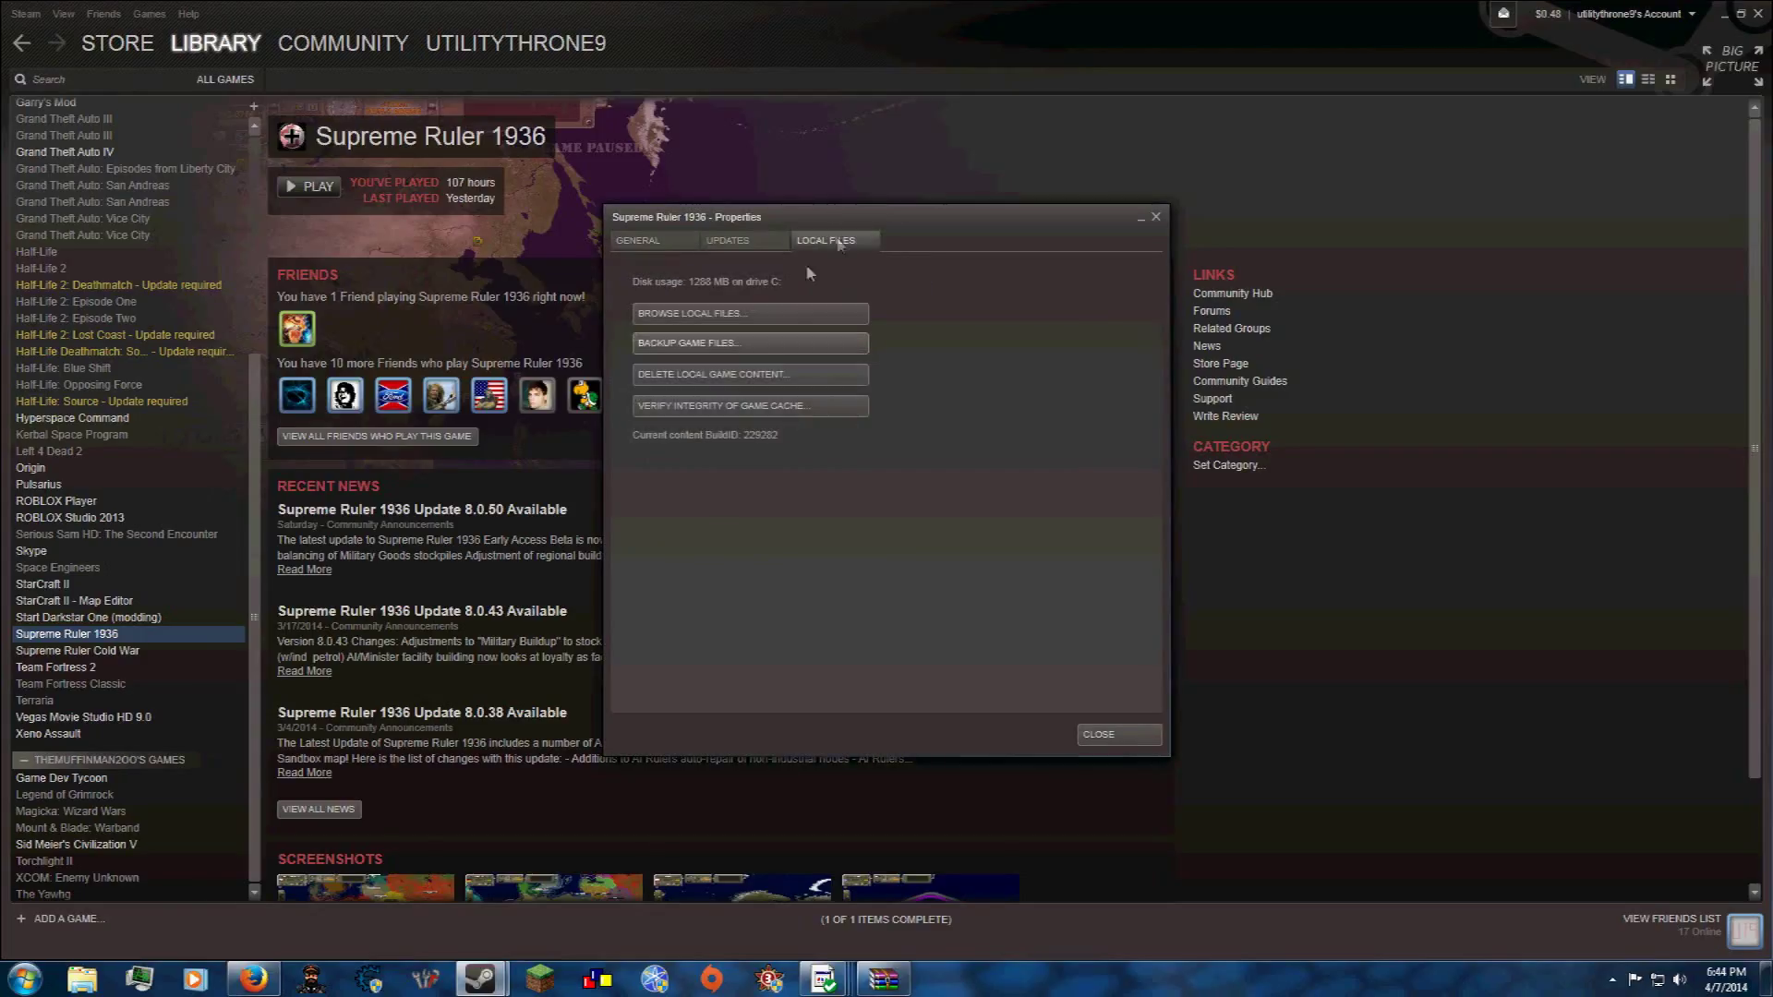
pyautogui.click(690, 314)
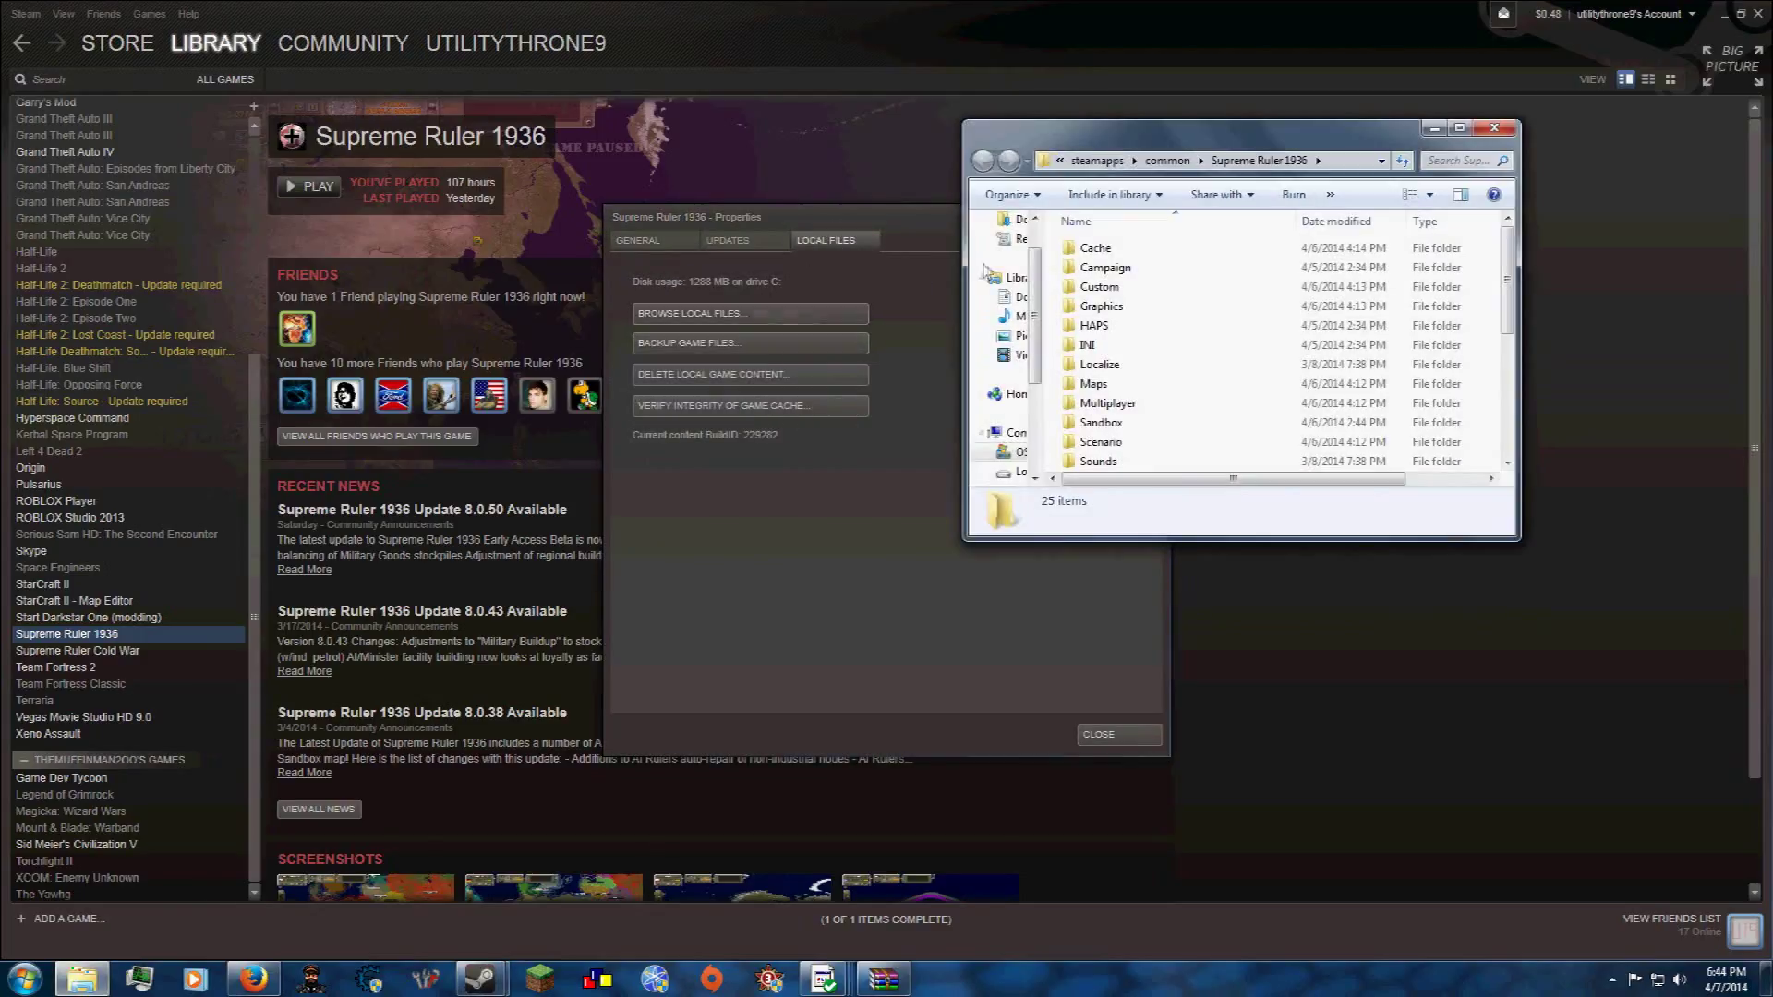
pyautogui.click(1242, 161)
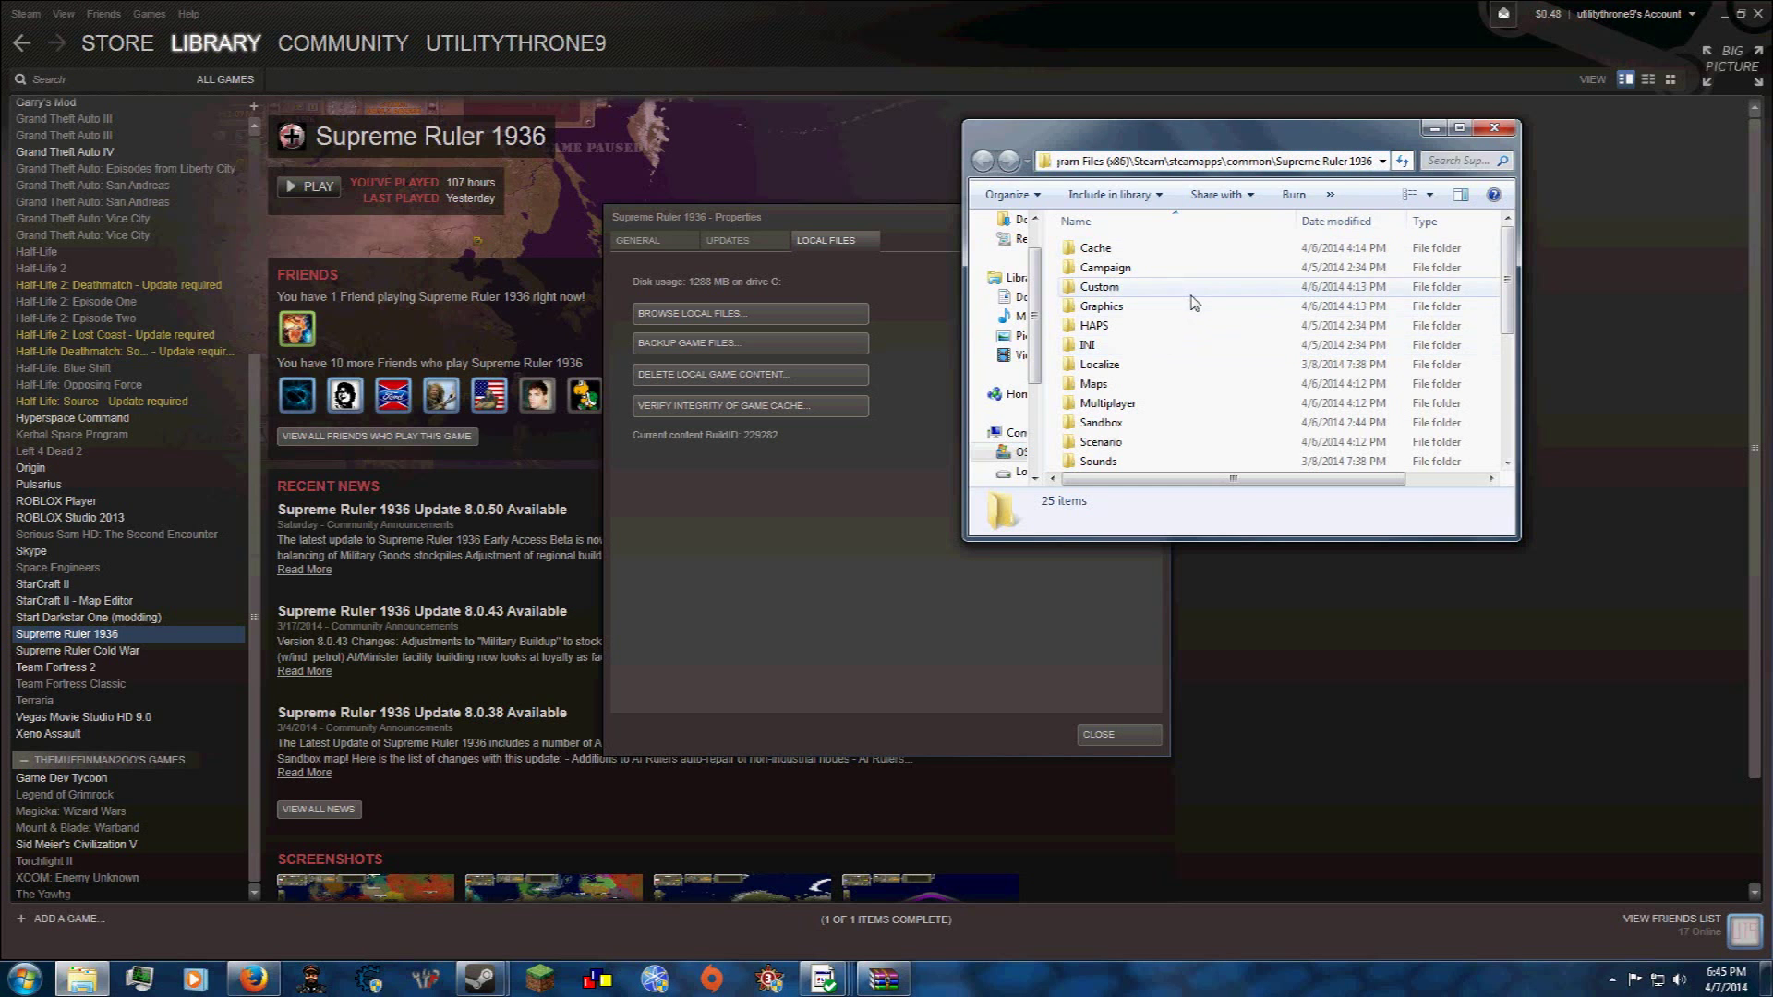
pyautogui.click(1099, 287)
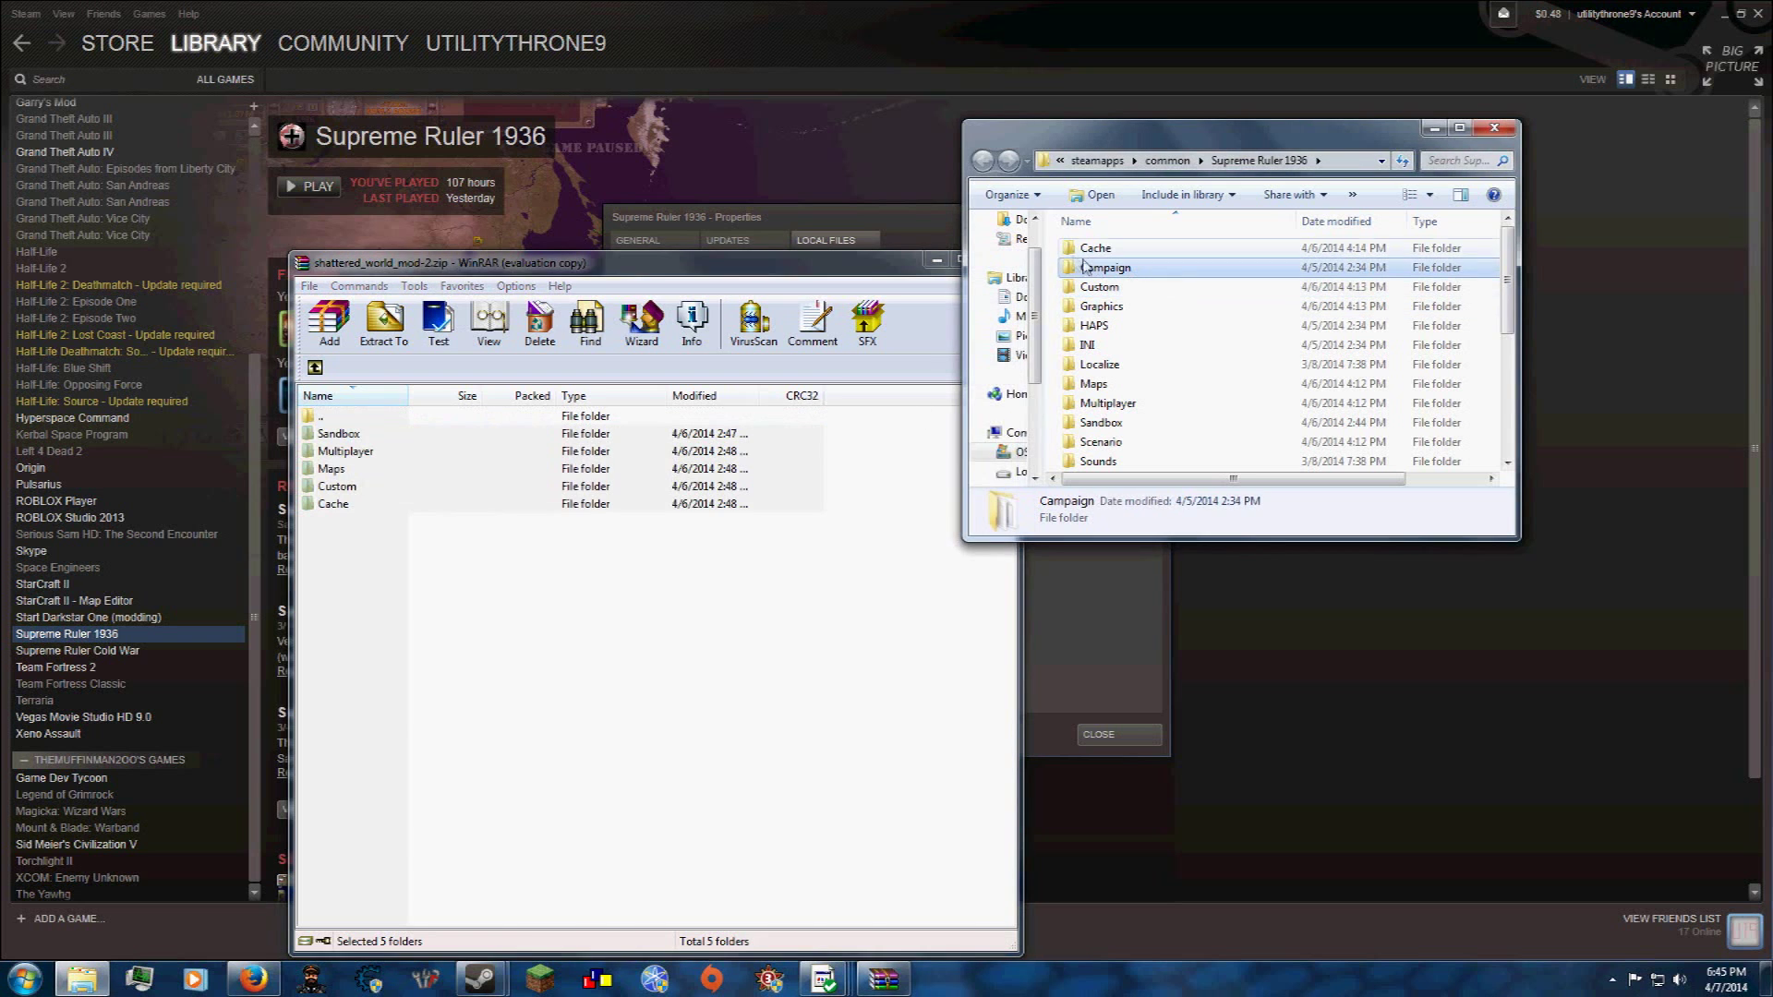
# - Select the Shattered World scenario file for copying into the game's Sandbox folder
pyautogui.click(1130, 441)
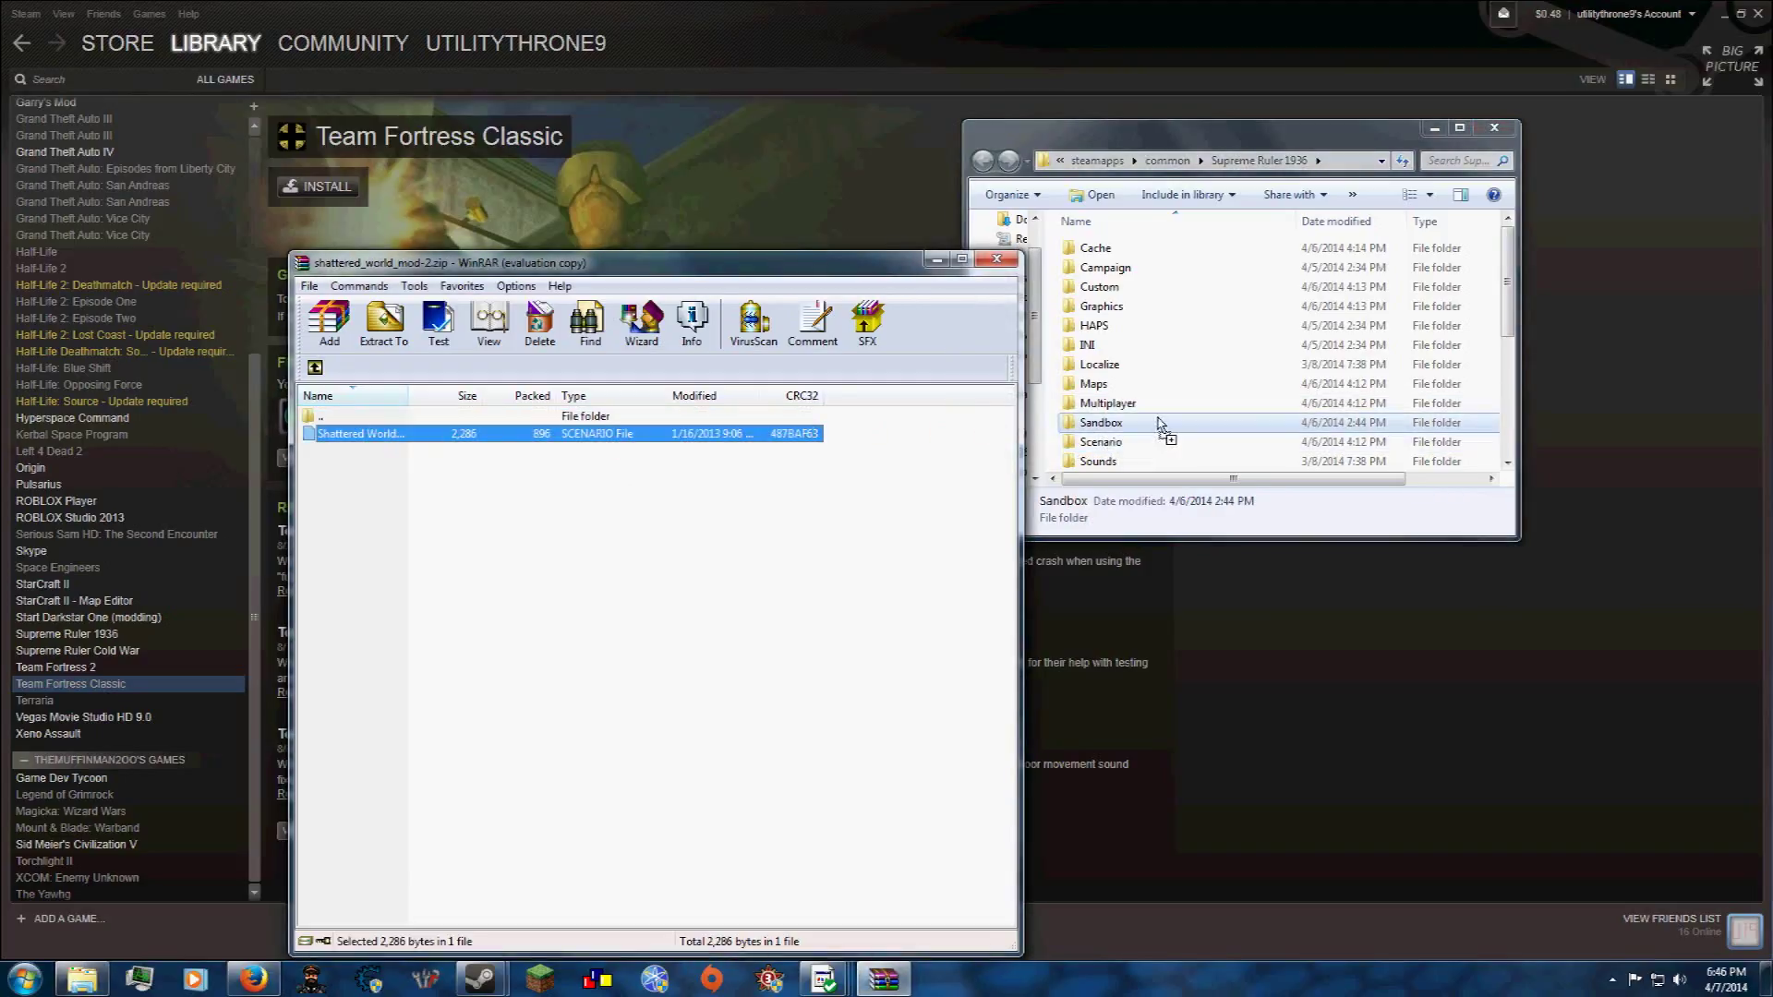
# - Return to the archive's top level and pick the Sandbox, Custom and Multiplayer folders in turn
pyautogui.click(316, 365)
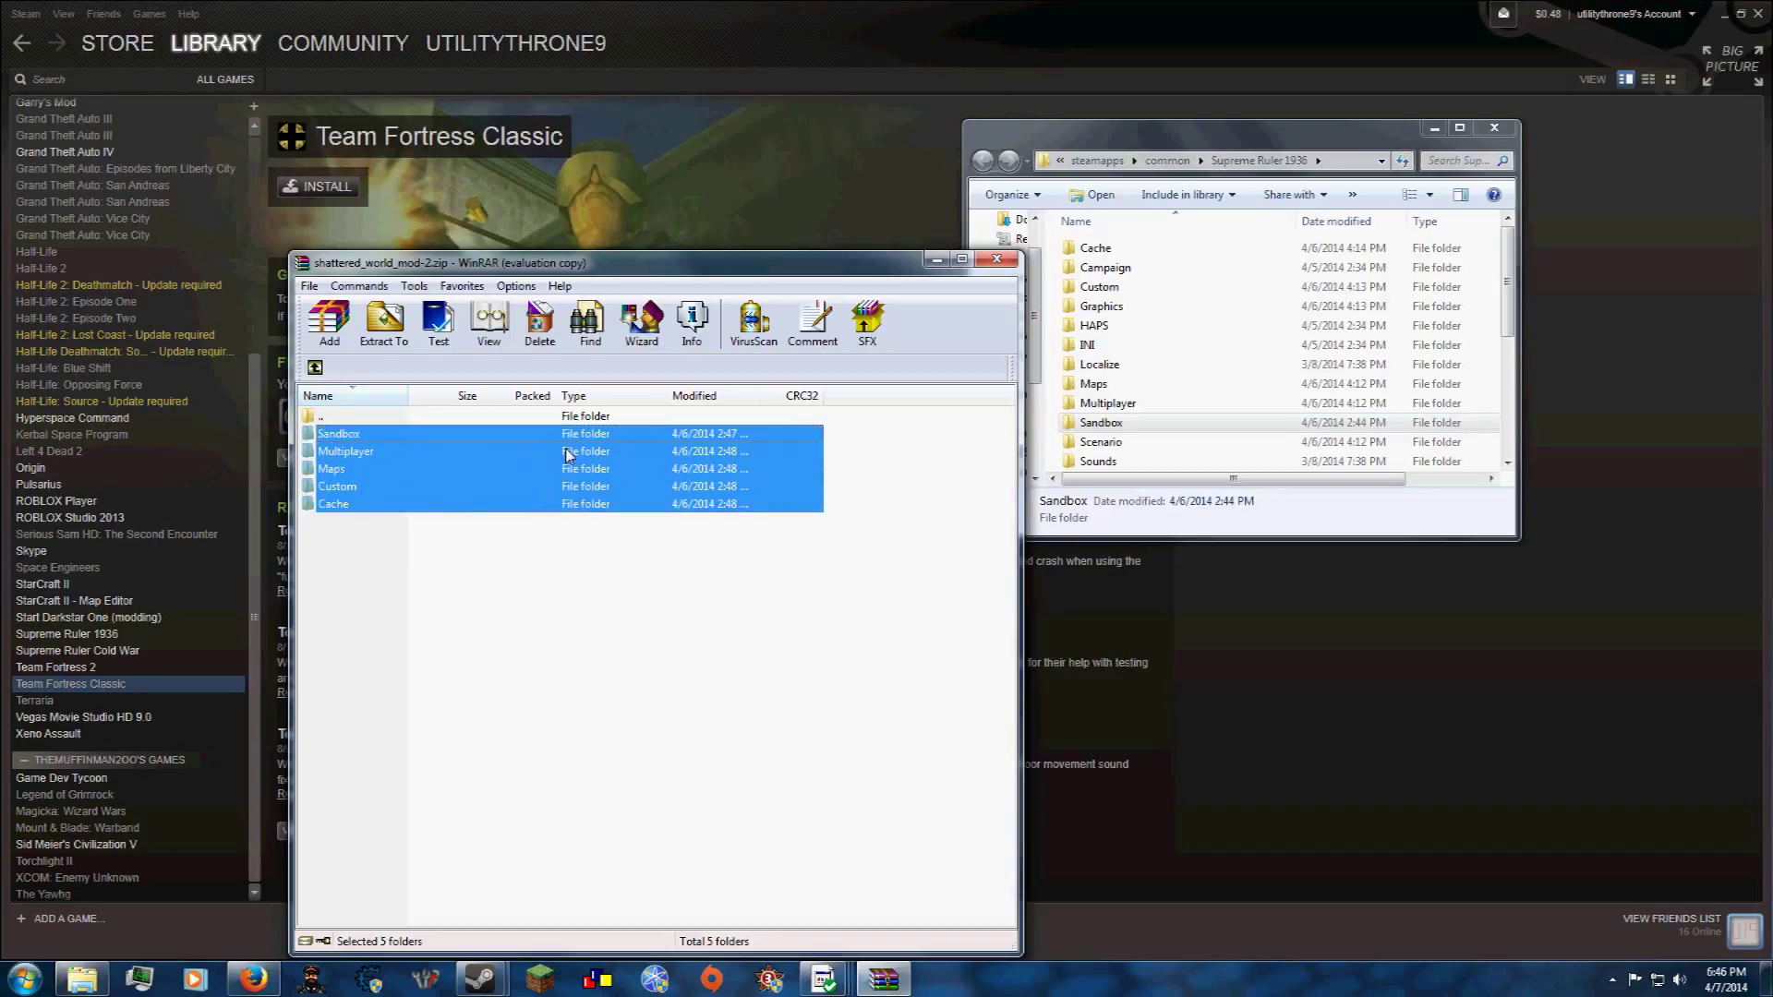
pyautogui.click(340, 432)
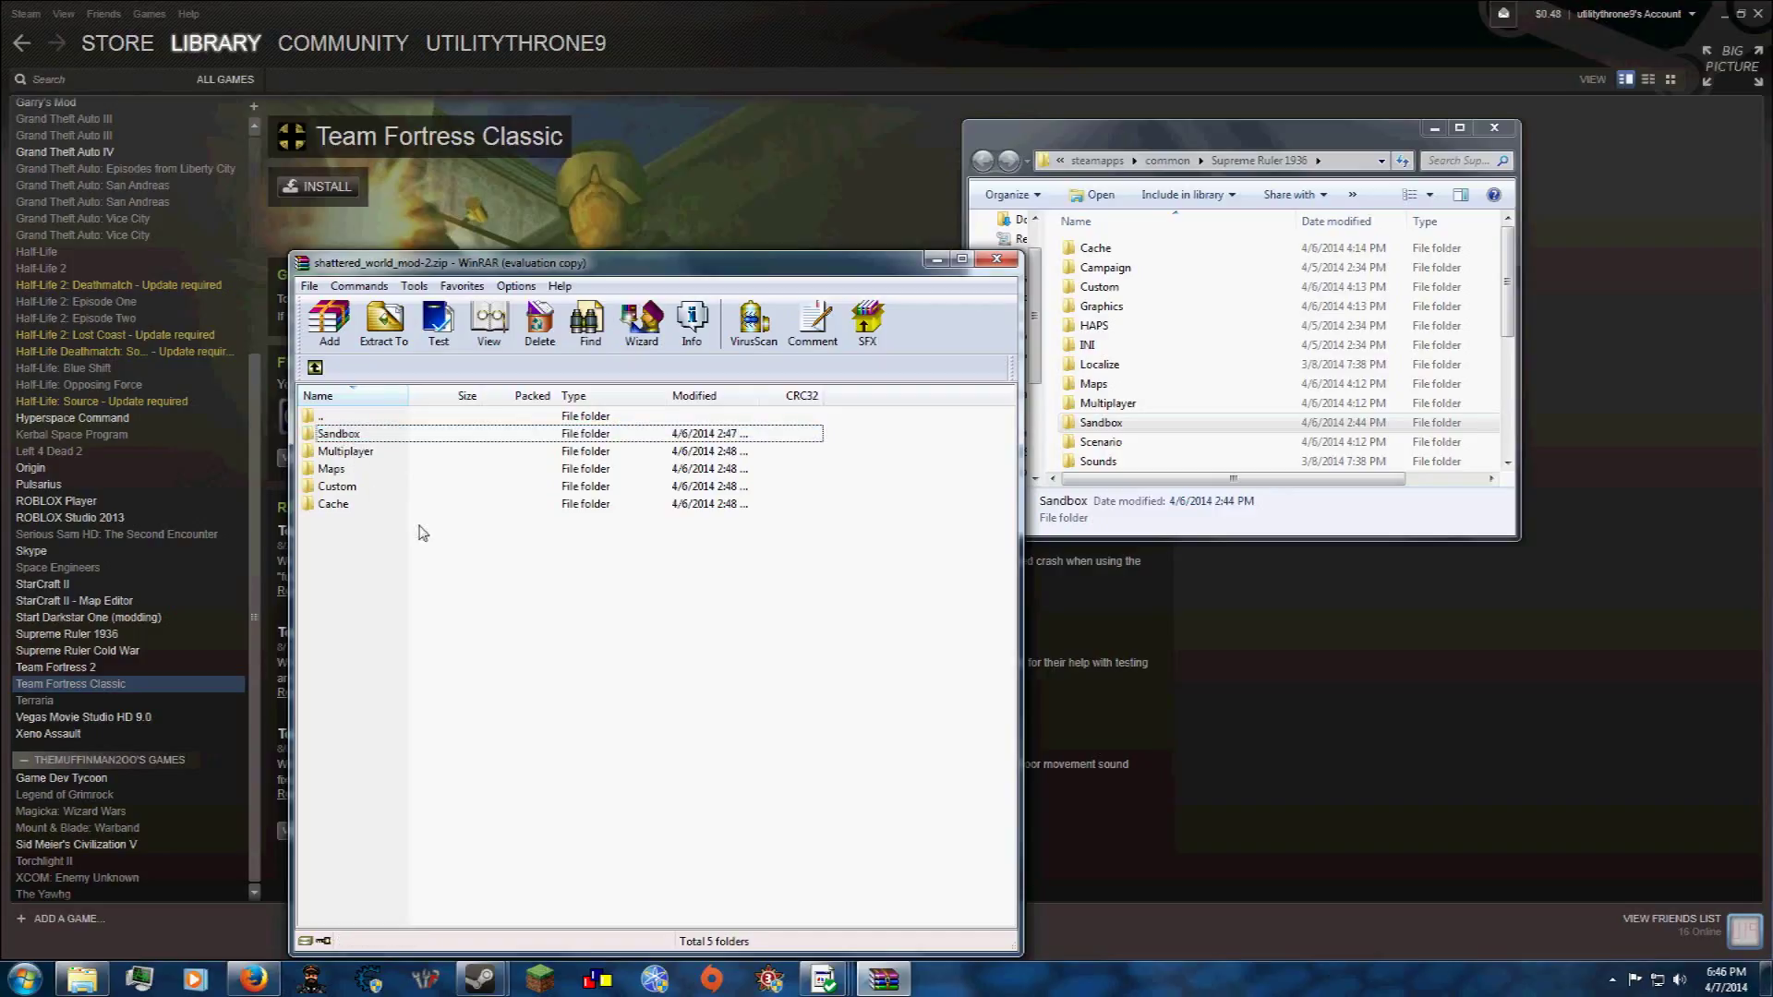
pyautogui.moveTo(463, 425)
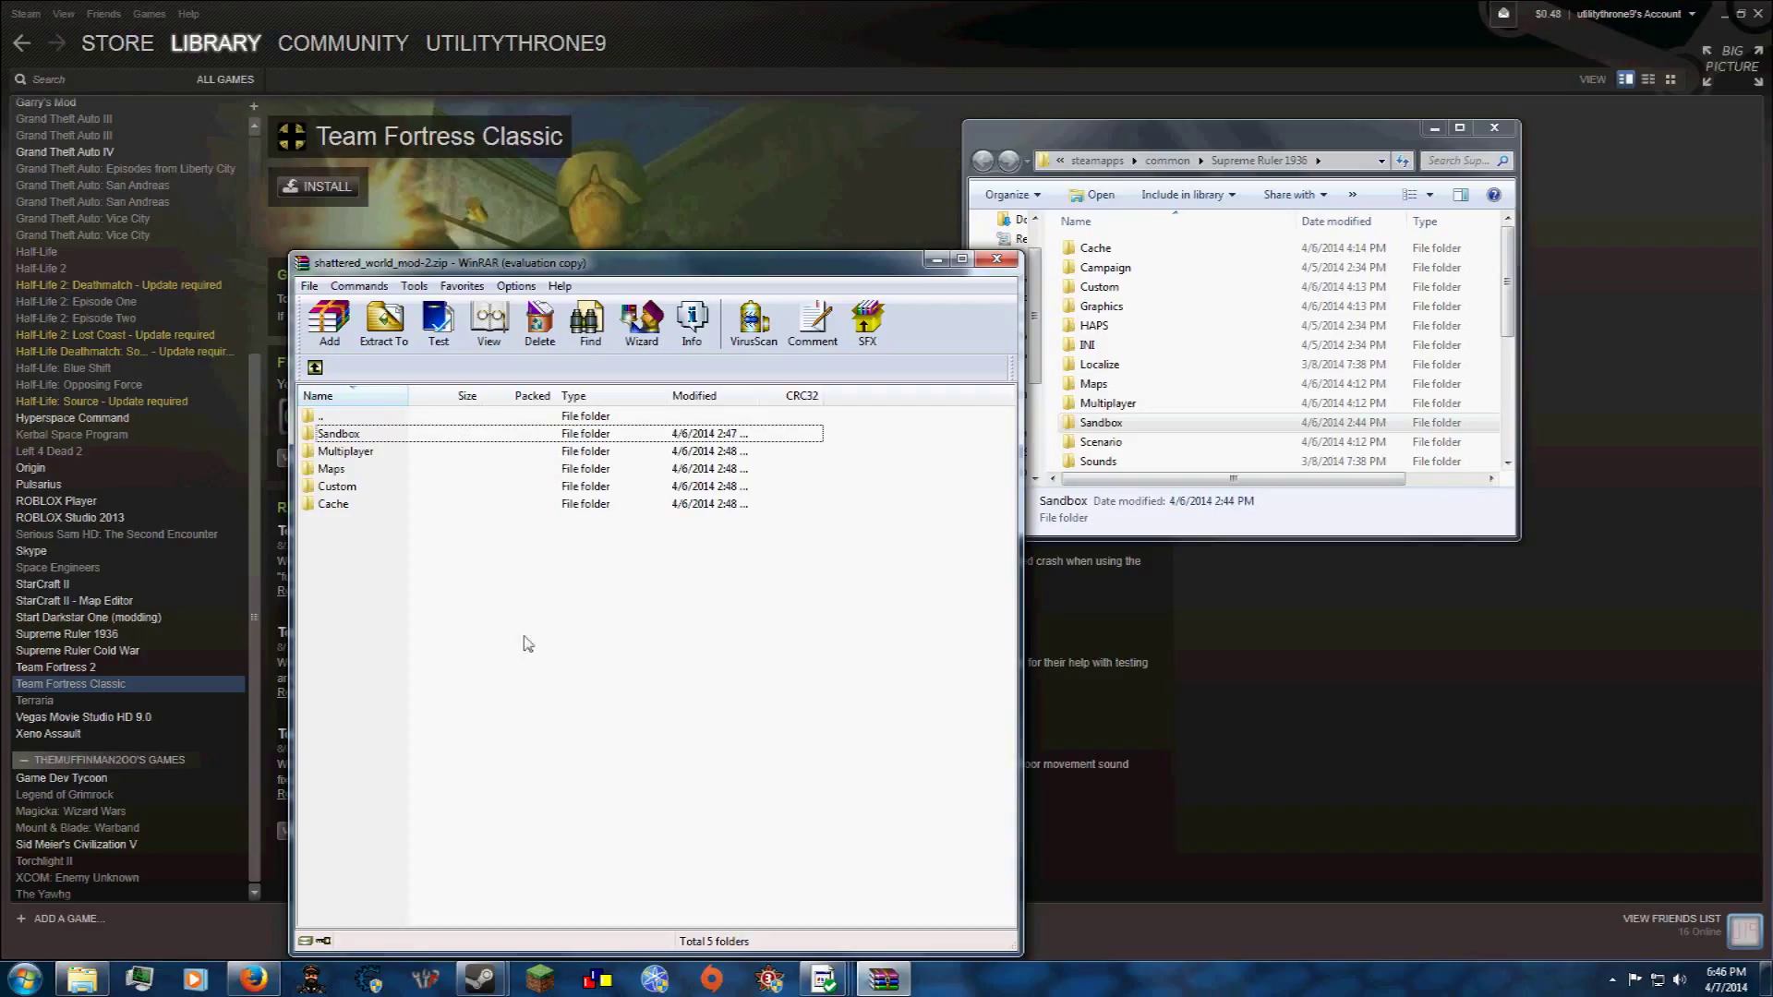
pyautogui.click(338, 434)
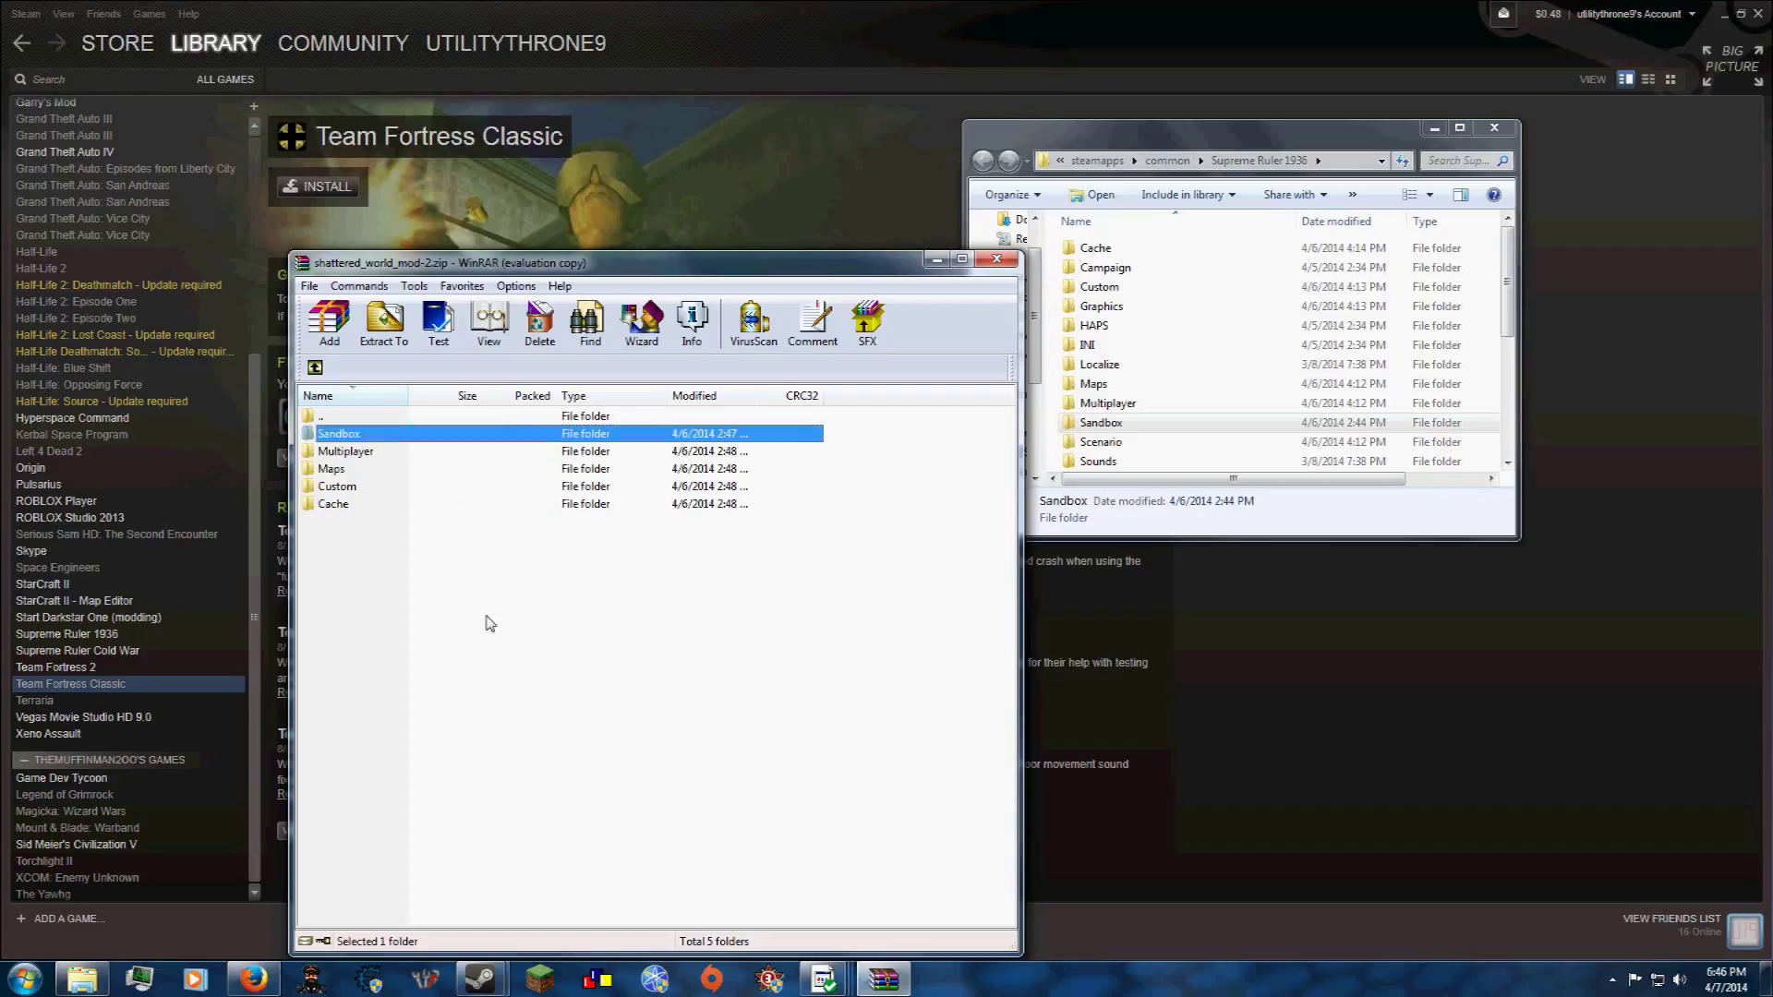
pyautogui.click(336, 486)
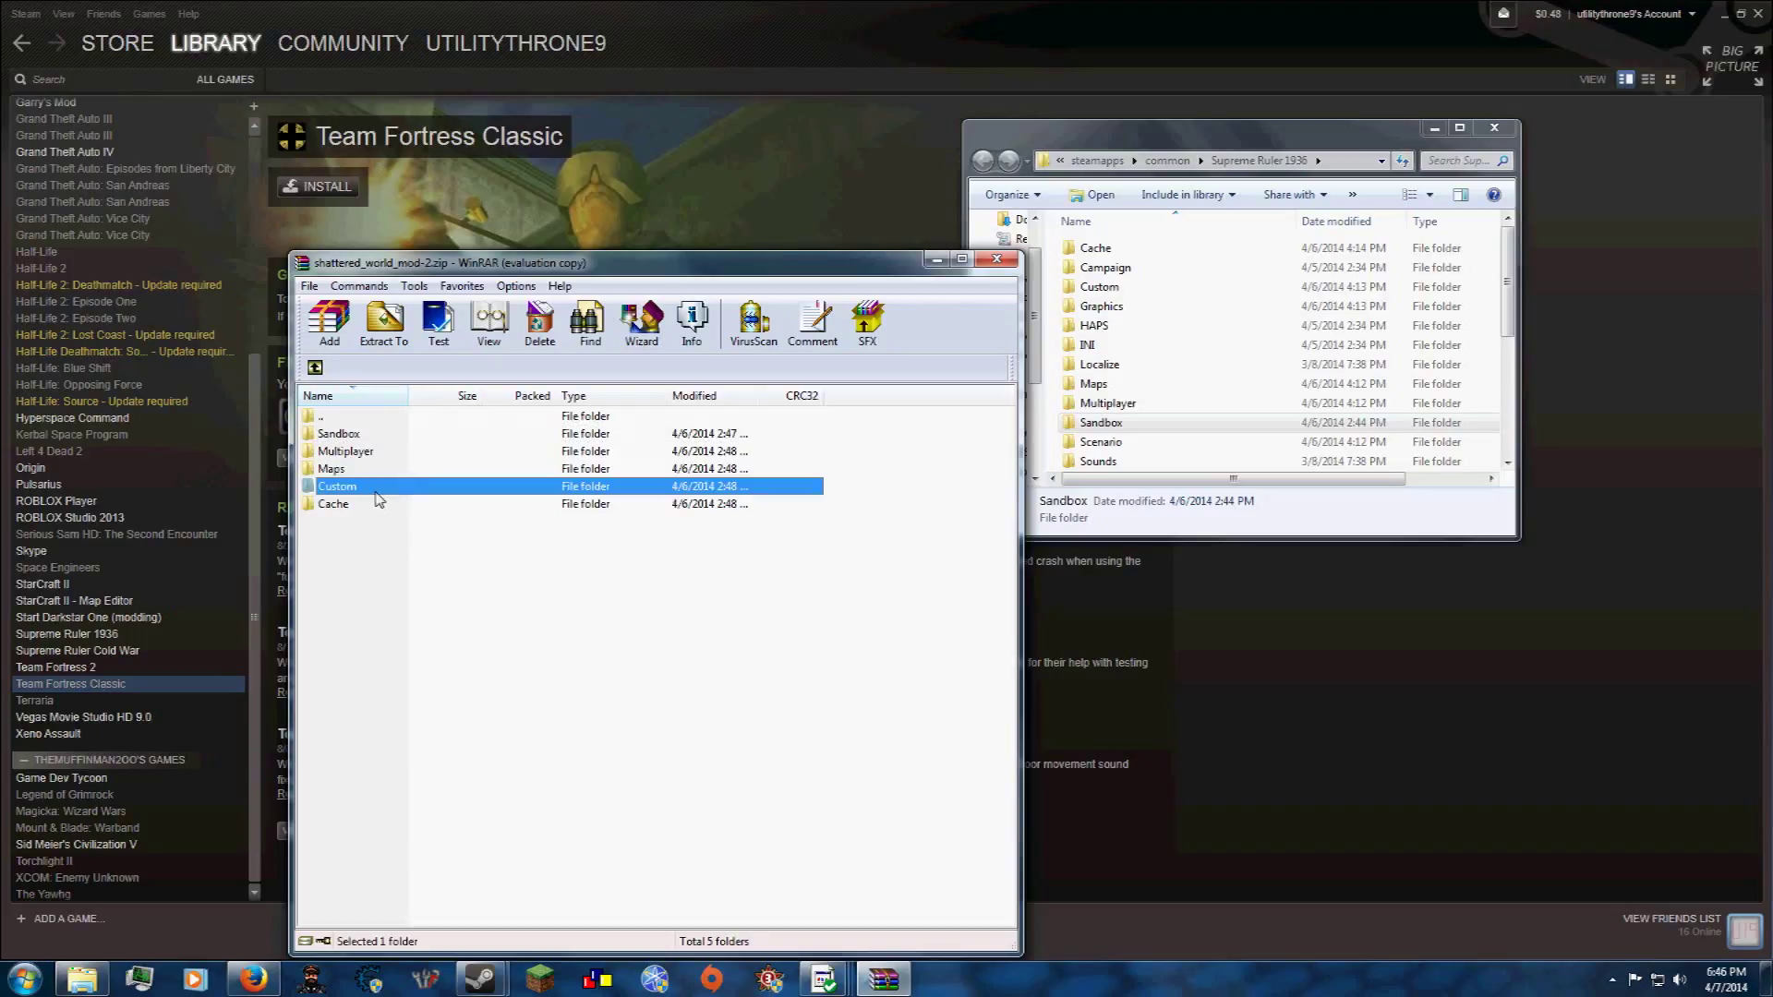
pyautogui.moveTo(373, 487)
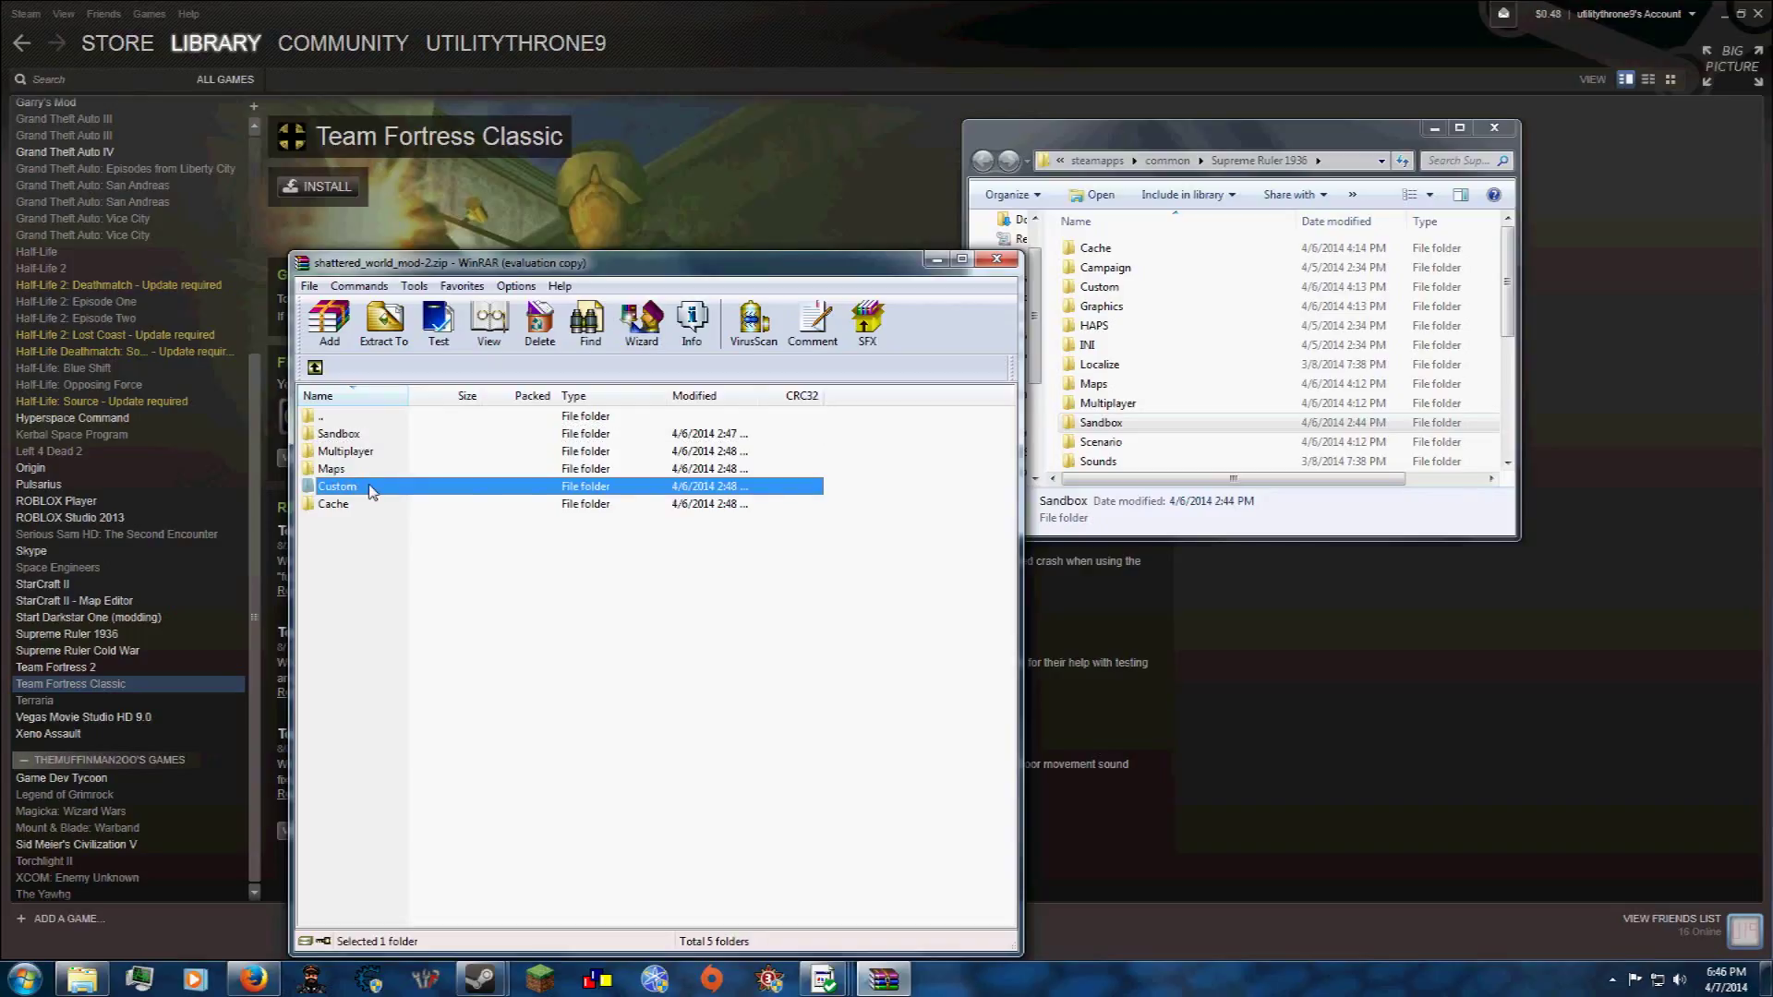
pyautogui.moveTo(367, 488)
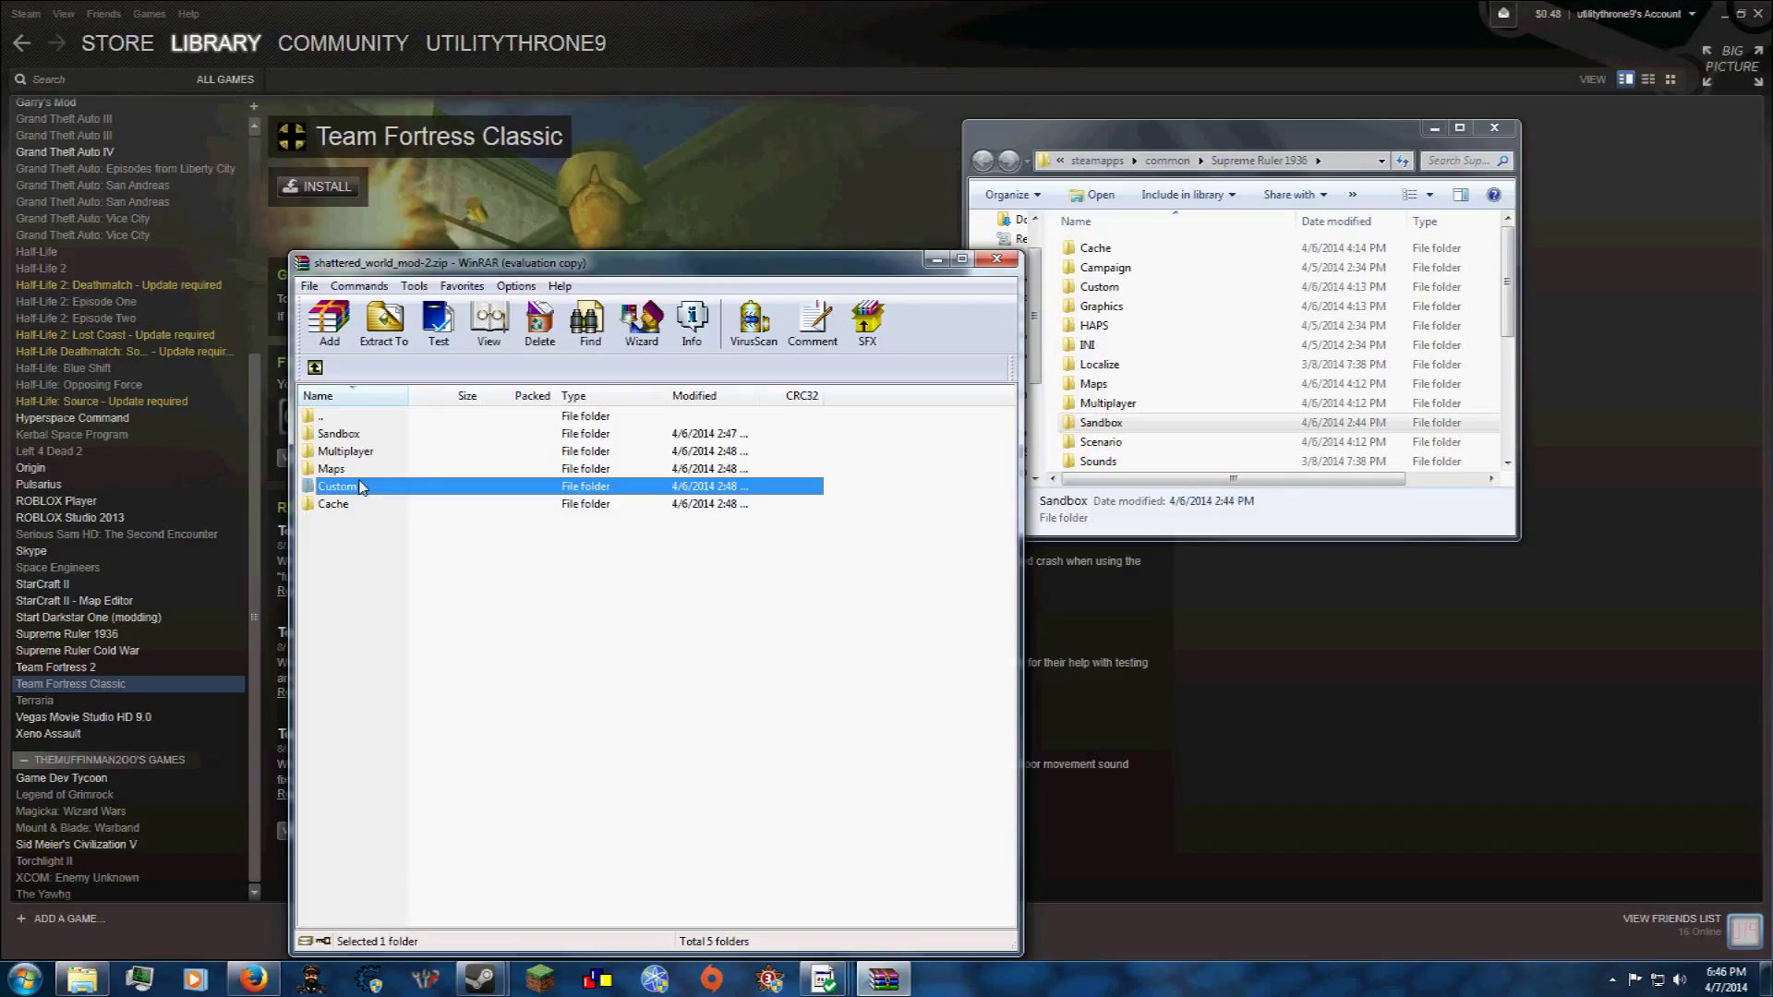
pyautogui.click(345, 451)
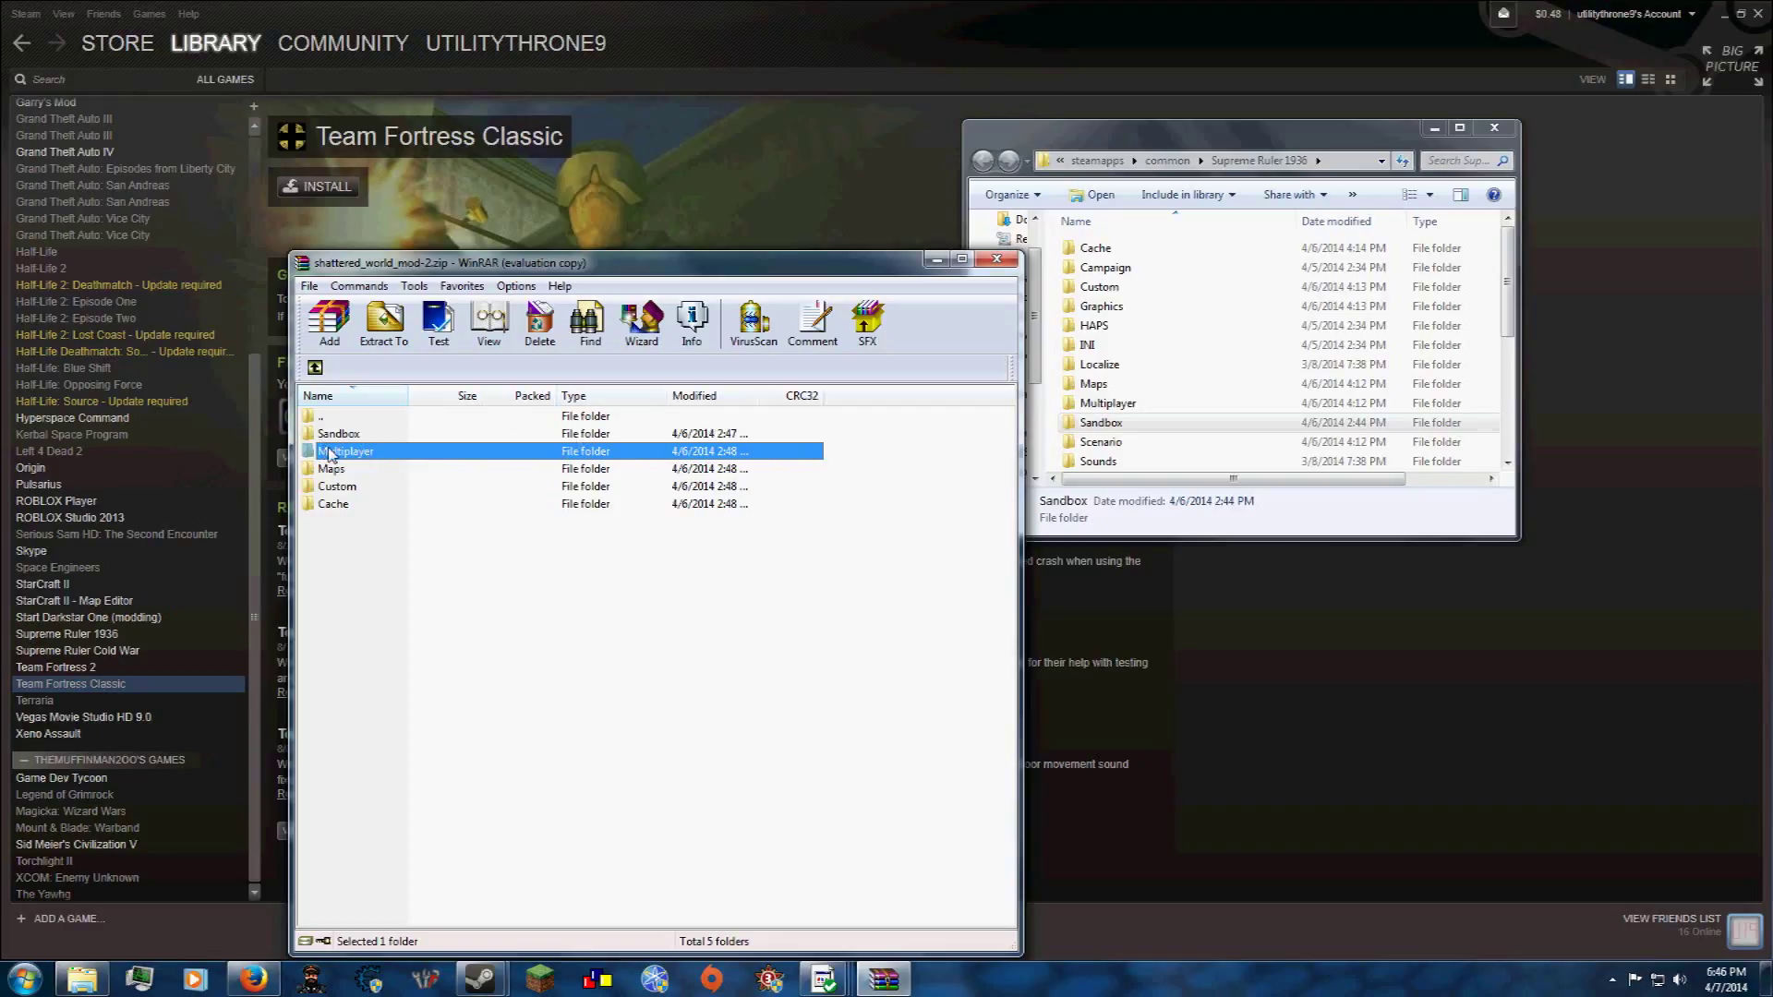
pyautogui.moveTo(724, 532)
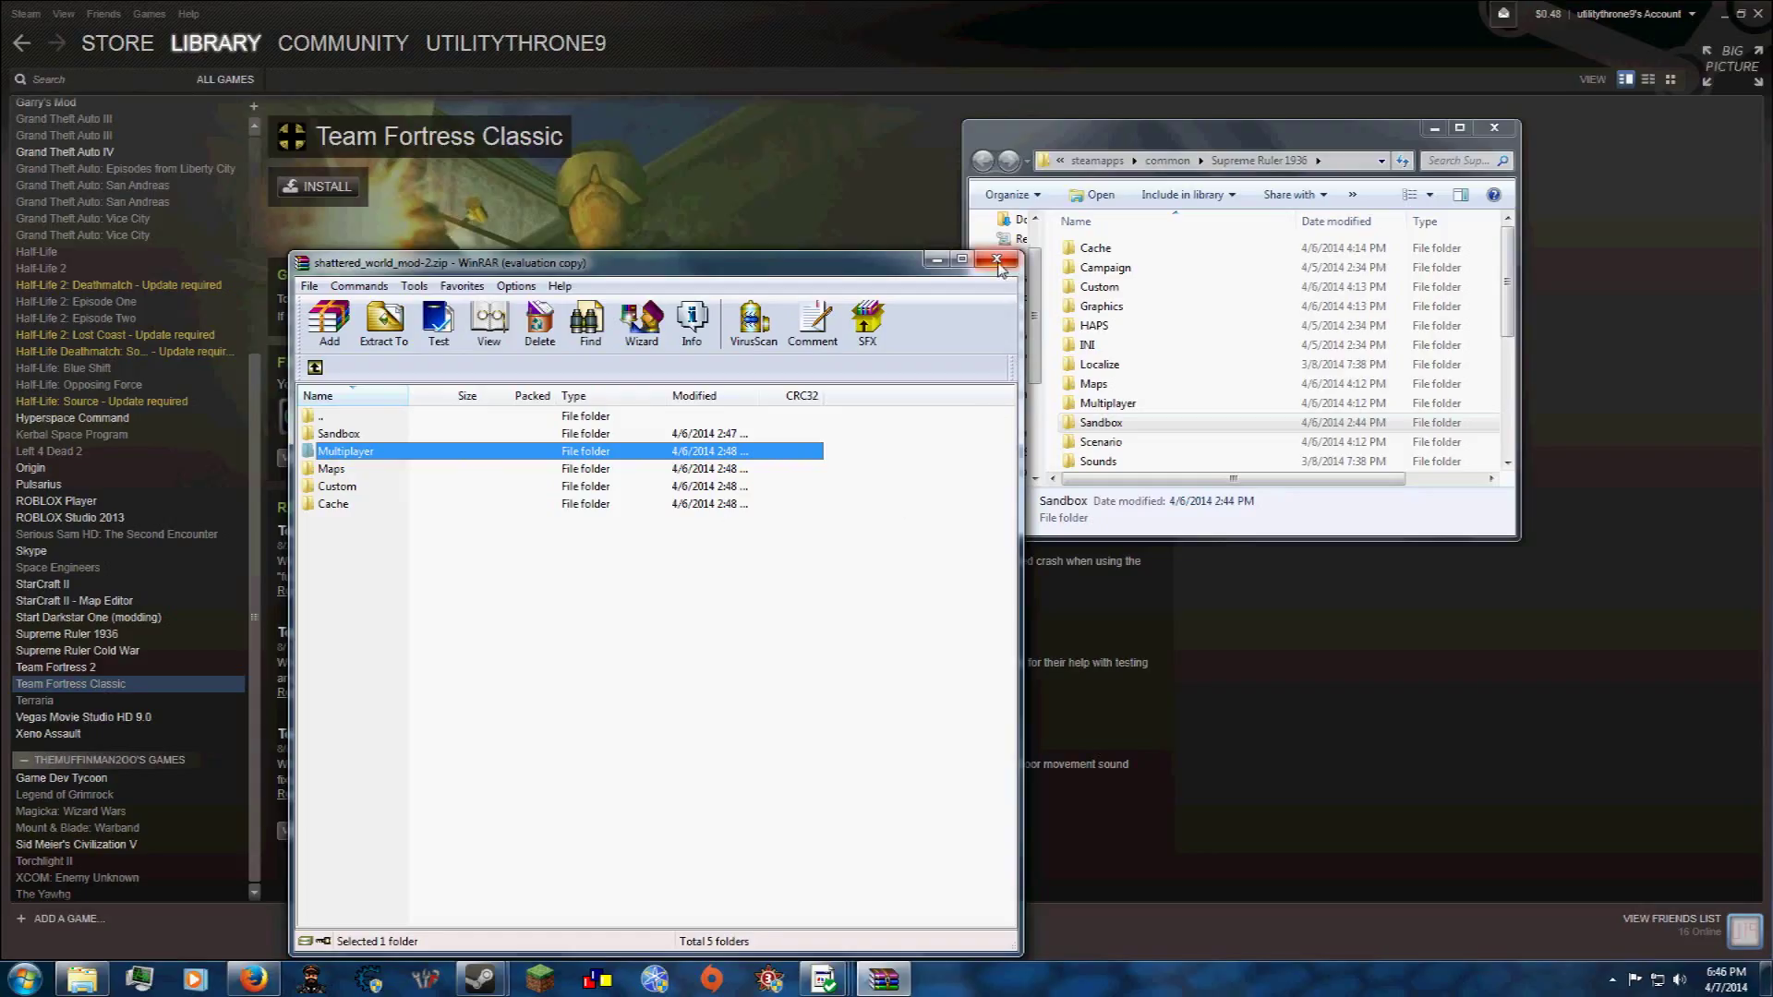
# - Close the WinRAR archive window, leaving the Steam library showing
pyautogui.click(996, 260)
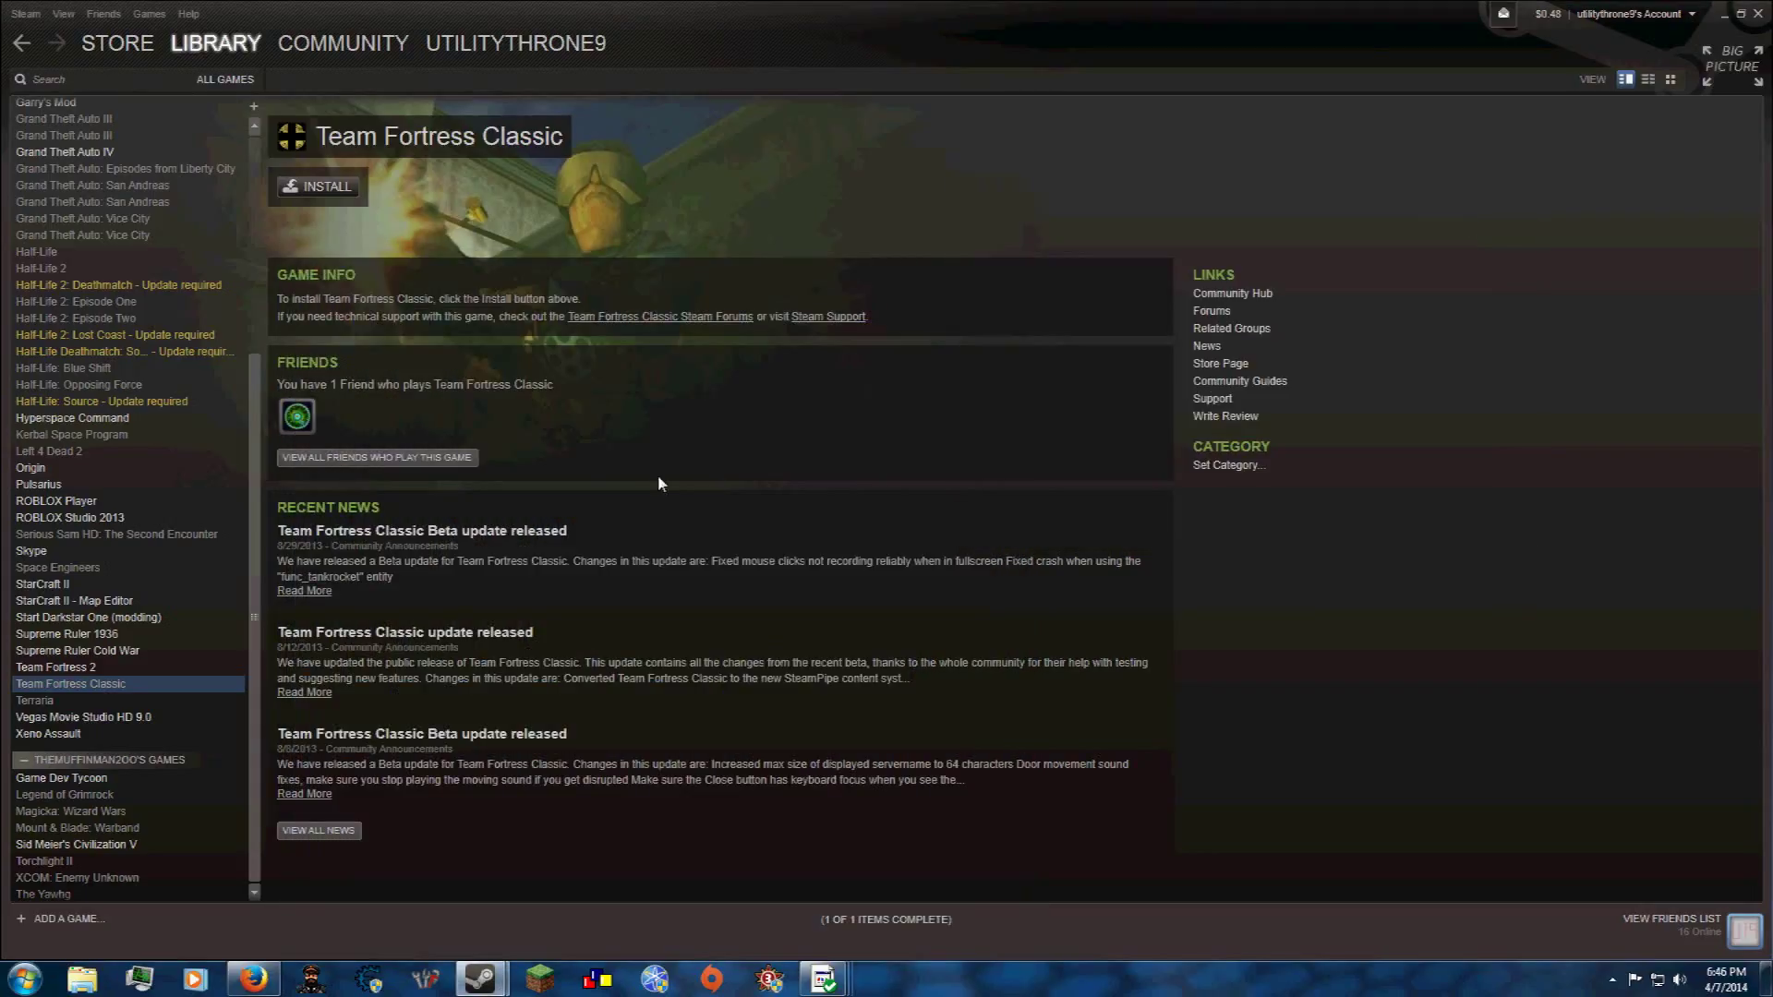
pyautogui.moveTo(759, 520)
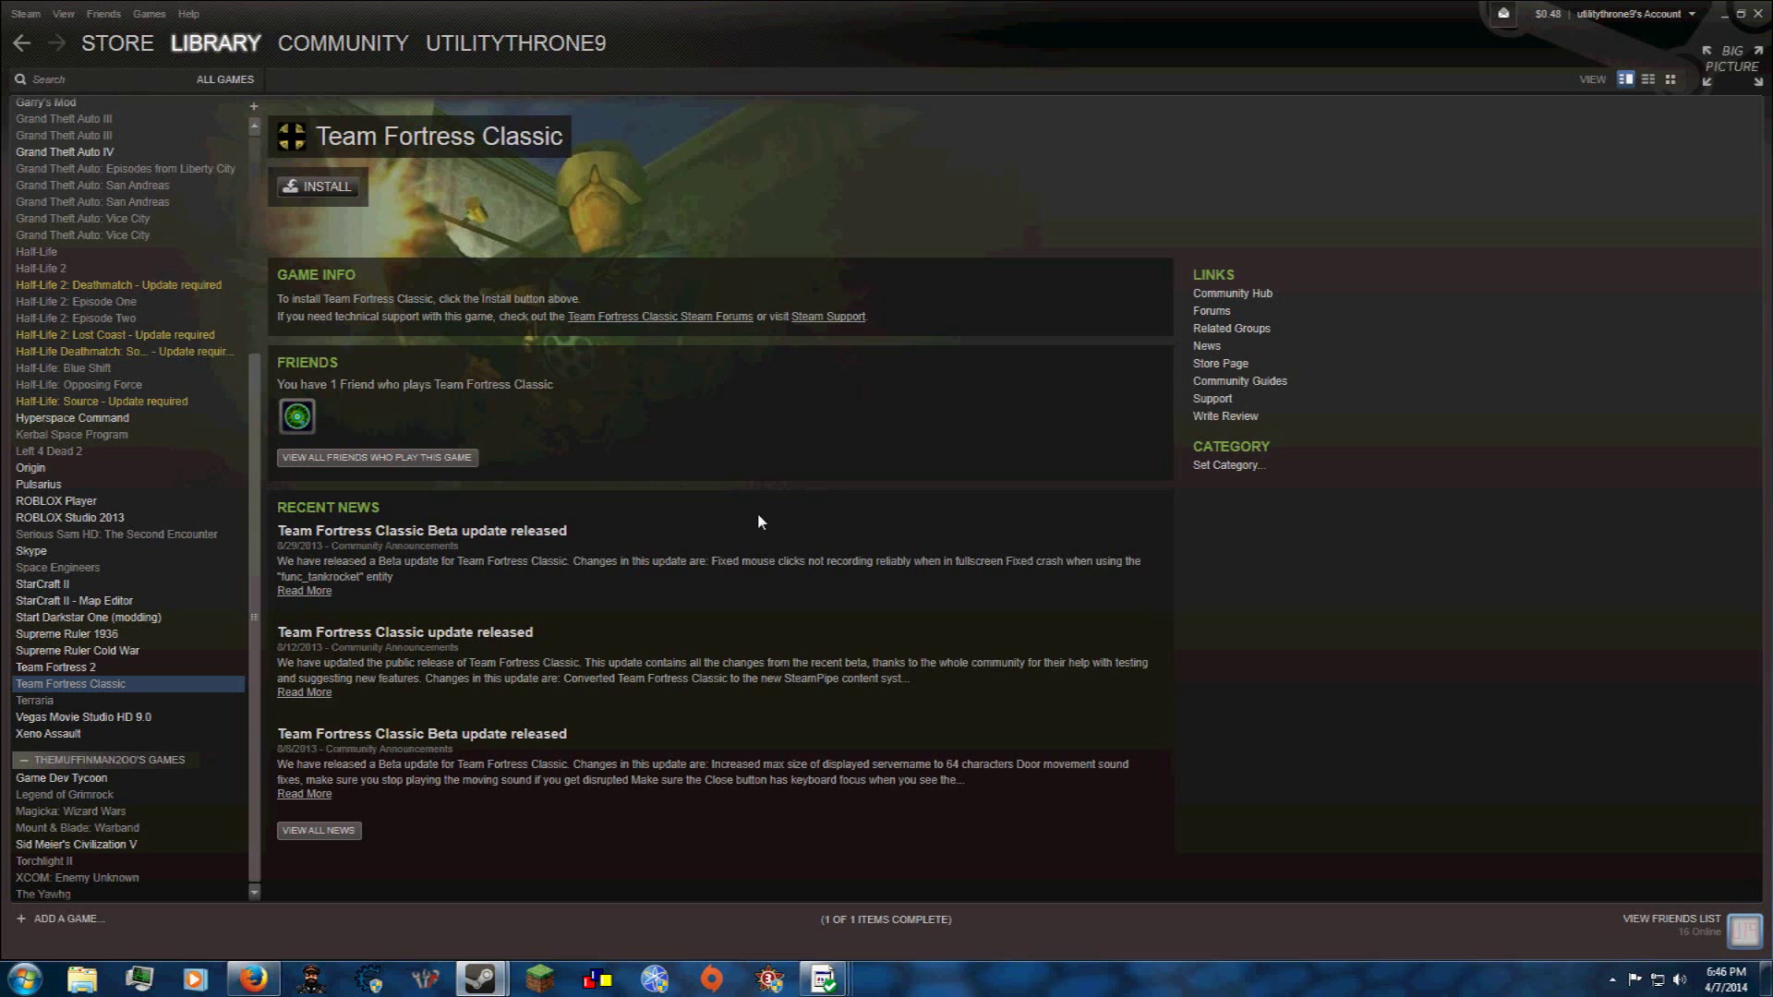